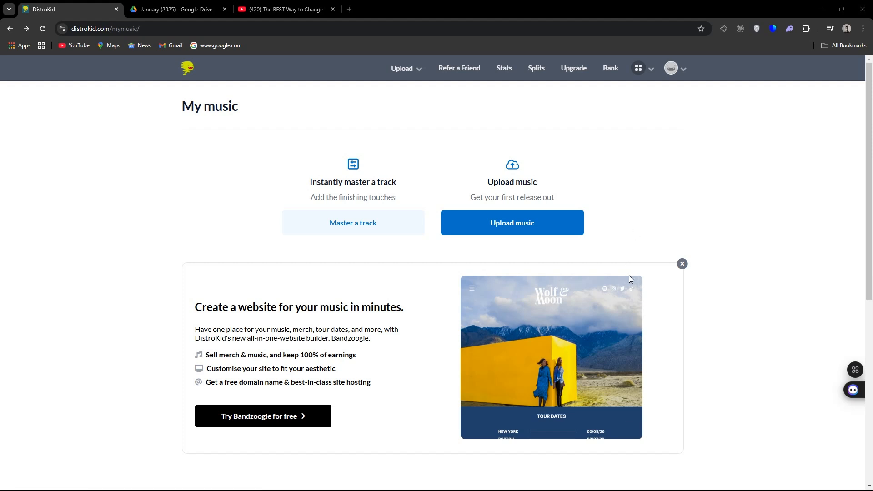
mouse_move(553, 271)
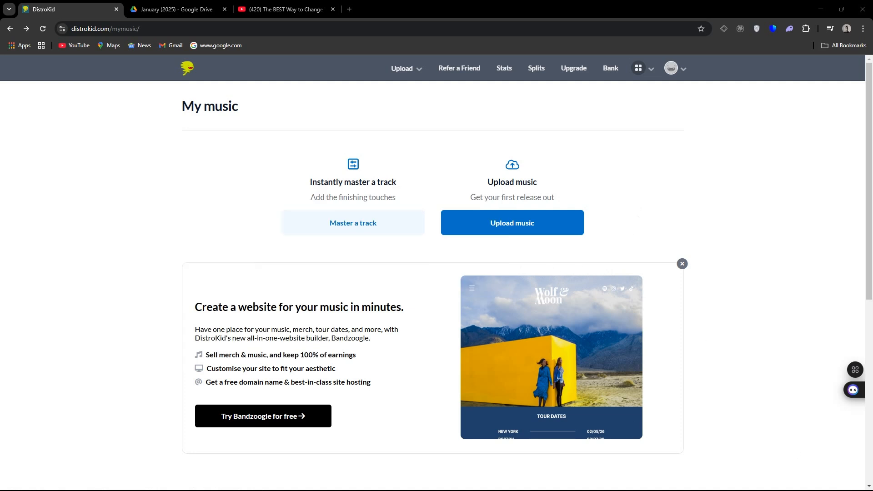
Open the Bandzoogle band-website builder offer from the DistroKid dashboard.
scroll(down, 3)
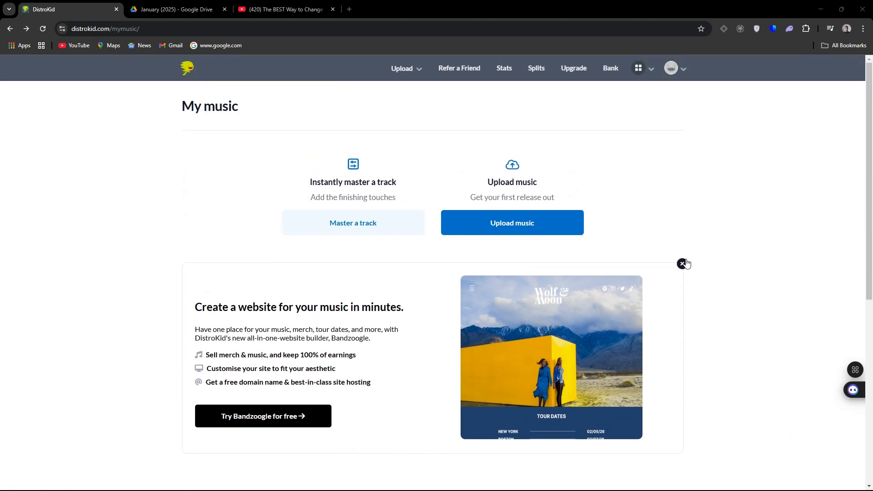
mouse_move(693, 257)
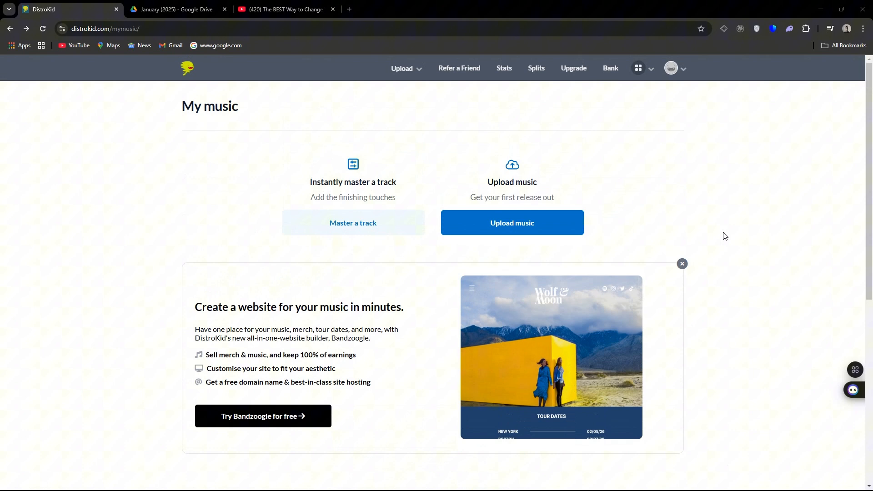
scroll(down, 3)
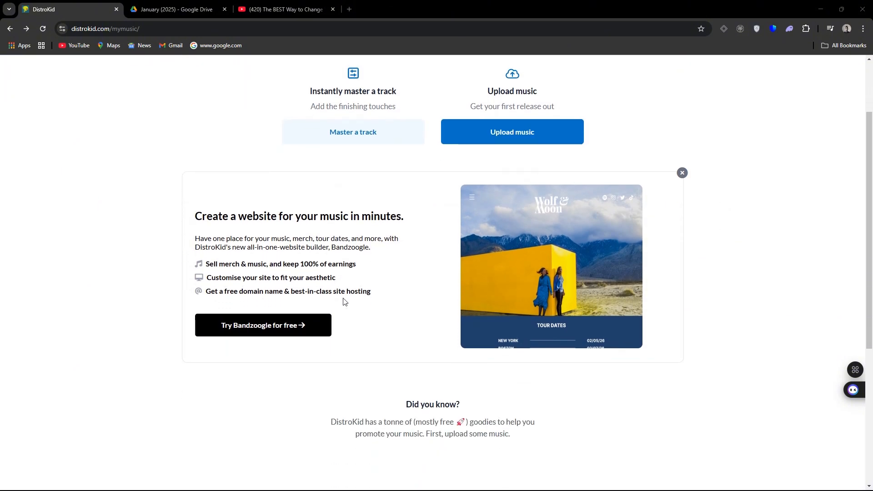
scroll(up, 3)
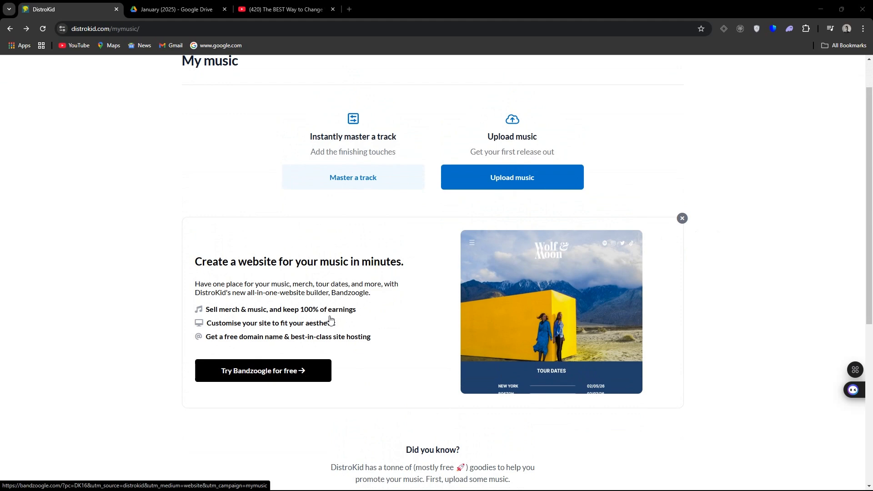
click(352, 177)
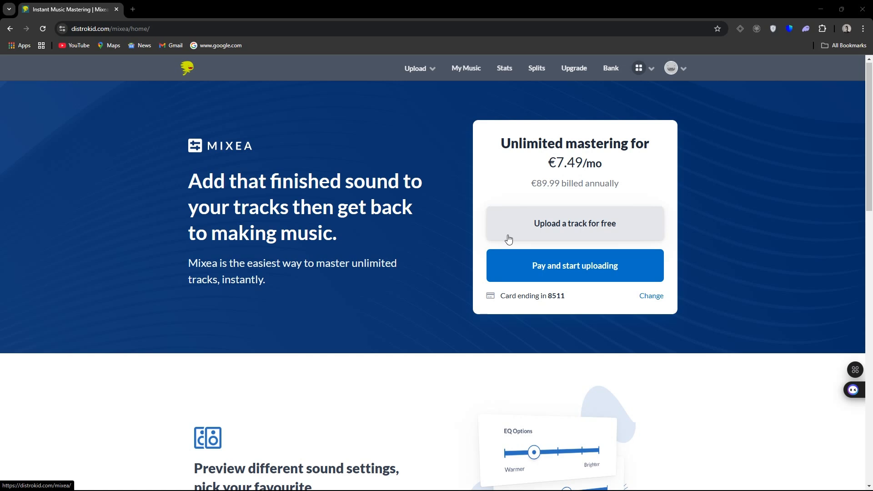
Scroll the Bandzoogle page through its website templates and design features.
scroll(down, 3)
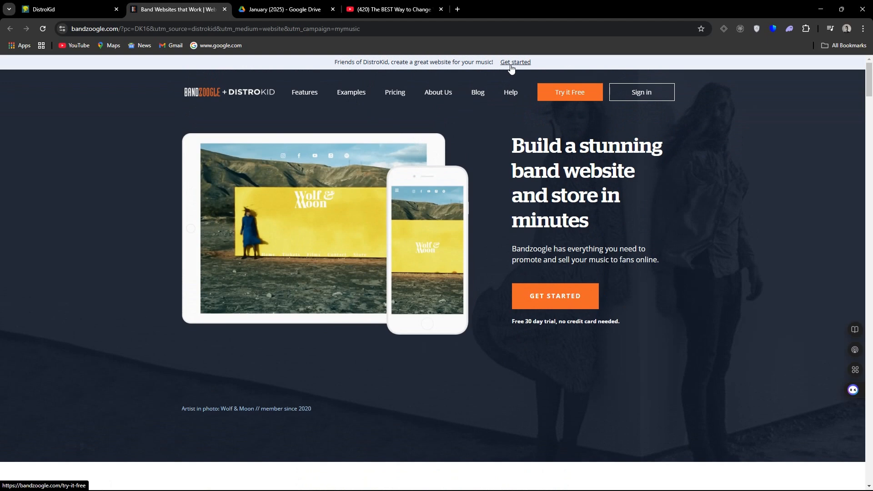
scroll(down, 3)
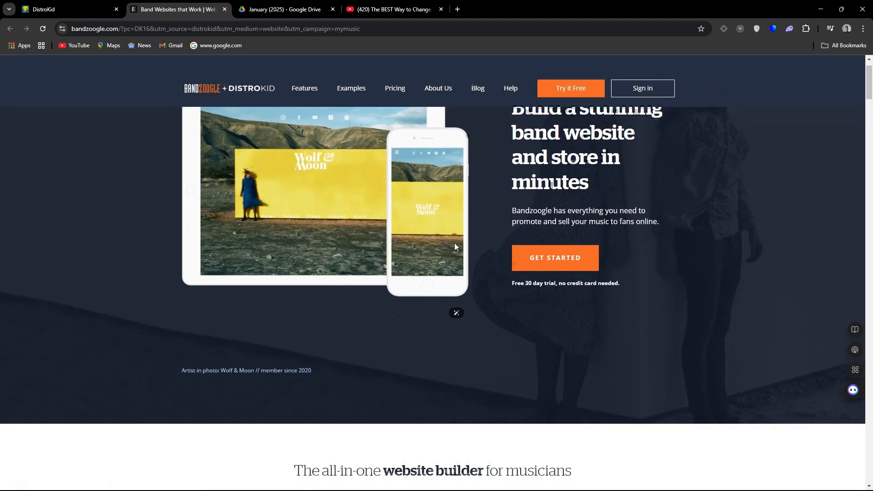
scroll(down, 3)
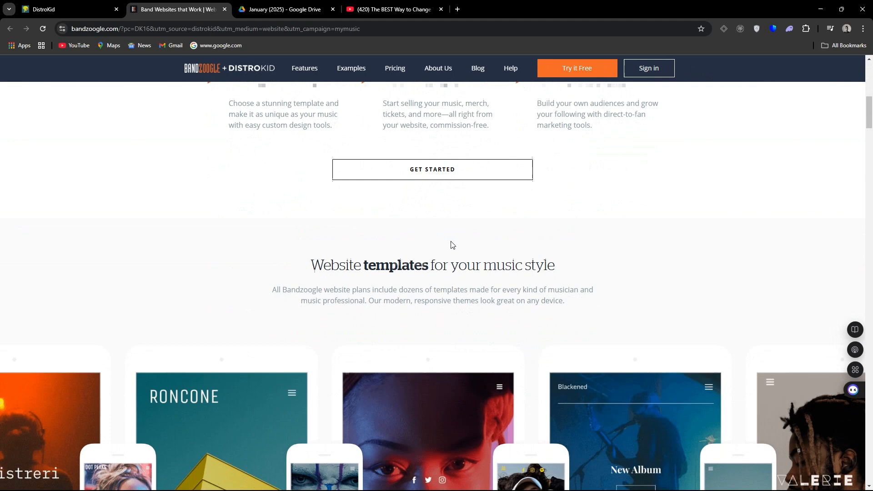
scroll(down, 3)
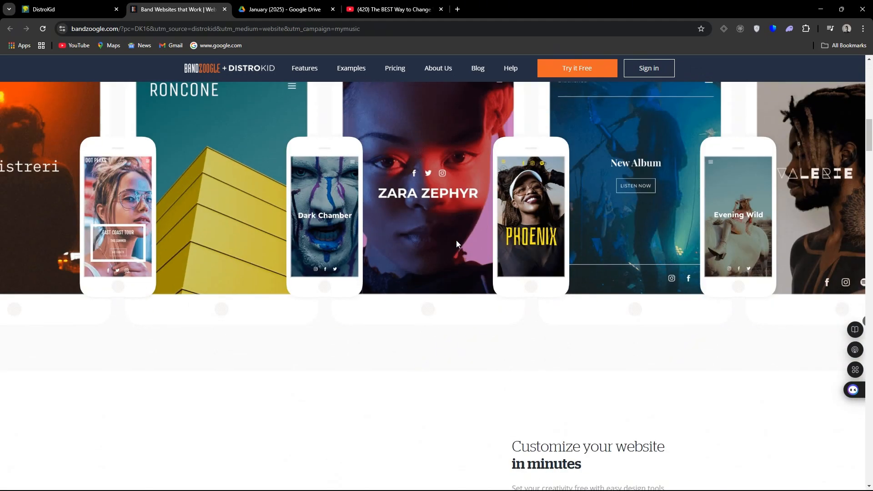
scroll(down, 3)
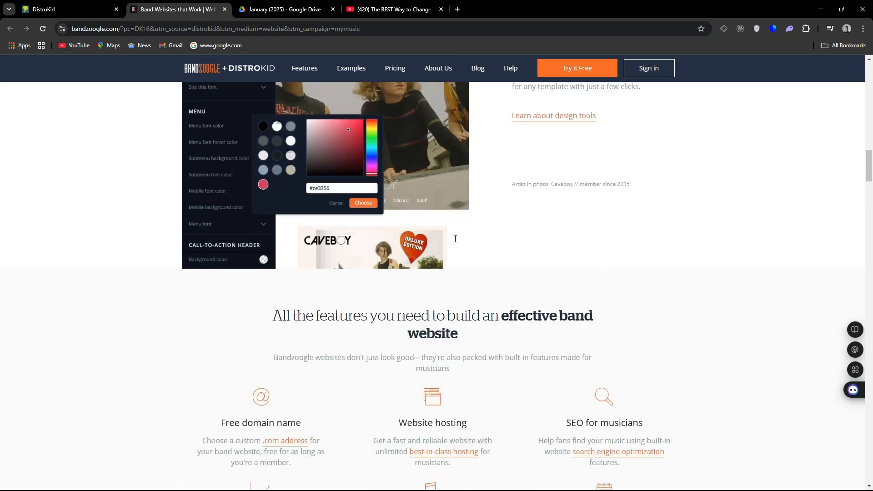
scroll(down, 3)
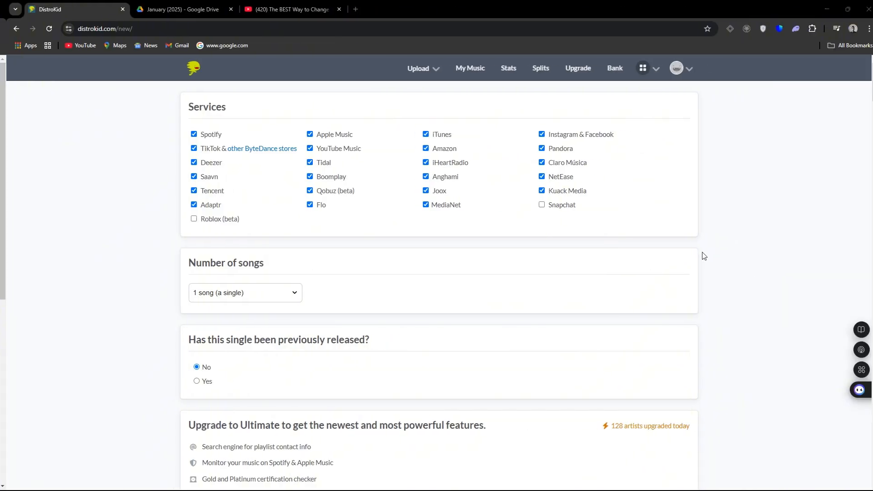
Scroll the upload form past services and artist name 11:16, and answer No to 'Artist already on Apple Music?'.
scroll(down, 3)
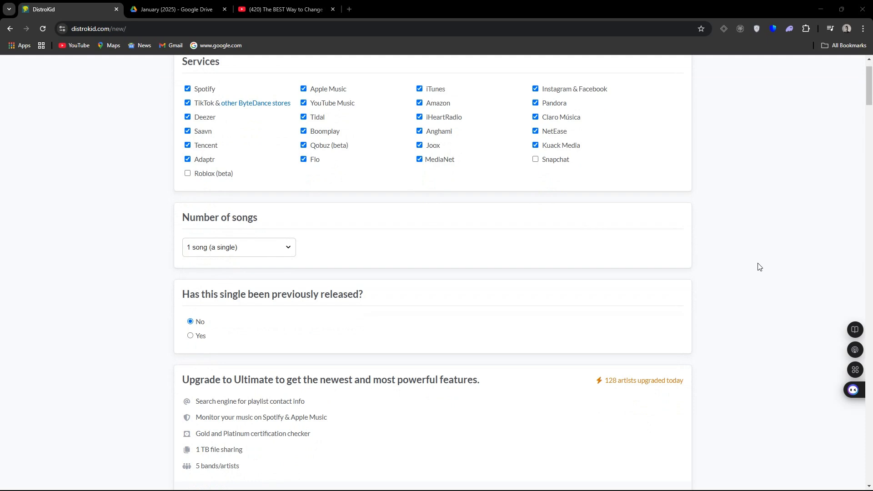
scroll(down, 3)
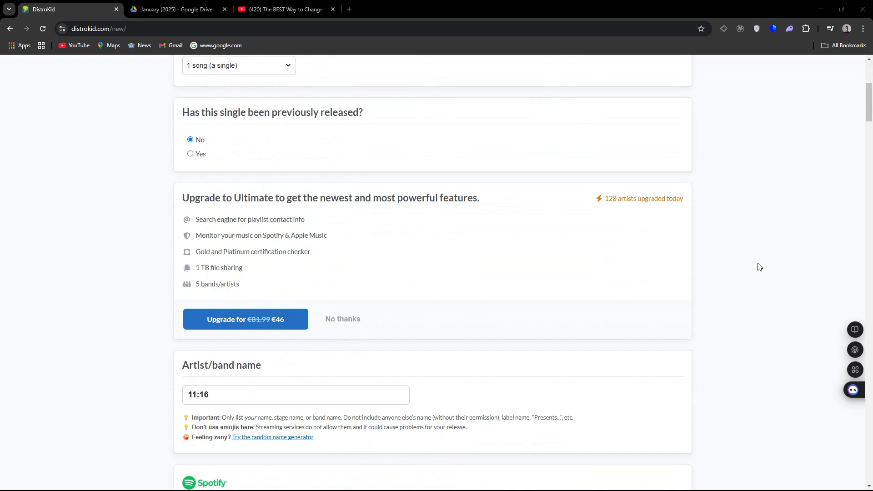
scroll(down, 3)
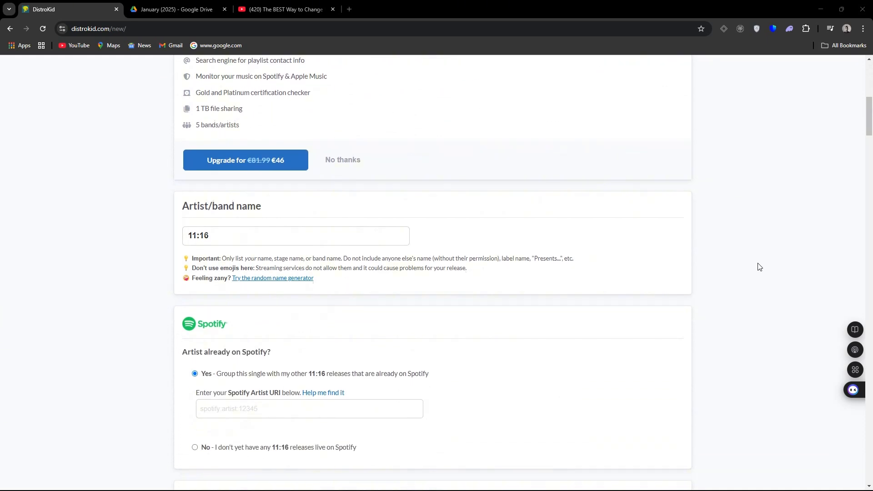
scroll(up, 3)
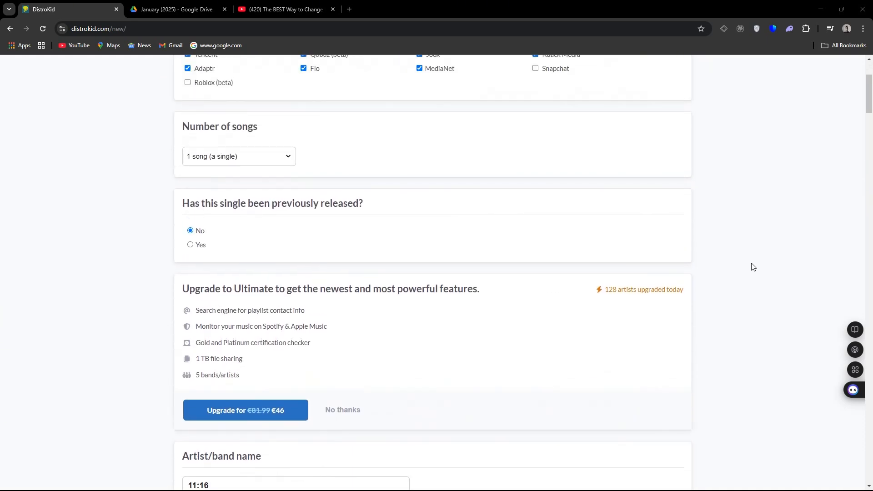
scroll(down, 3)
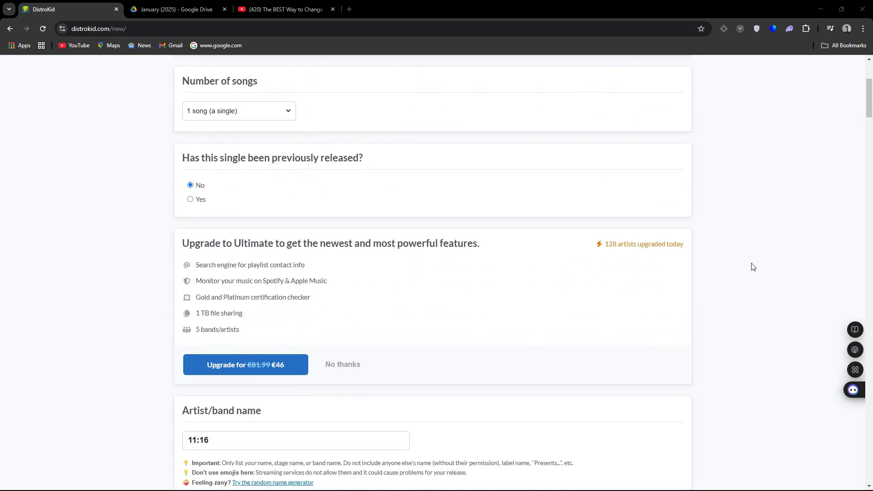
scroll(down, 3)
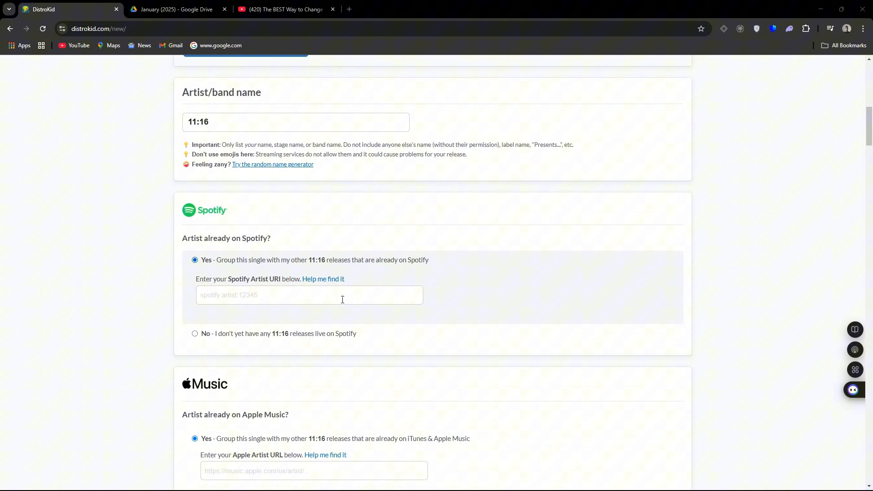
scroll(down, 3)
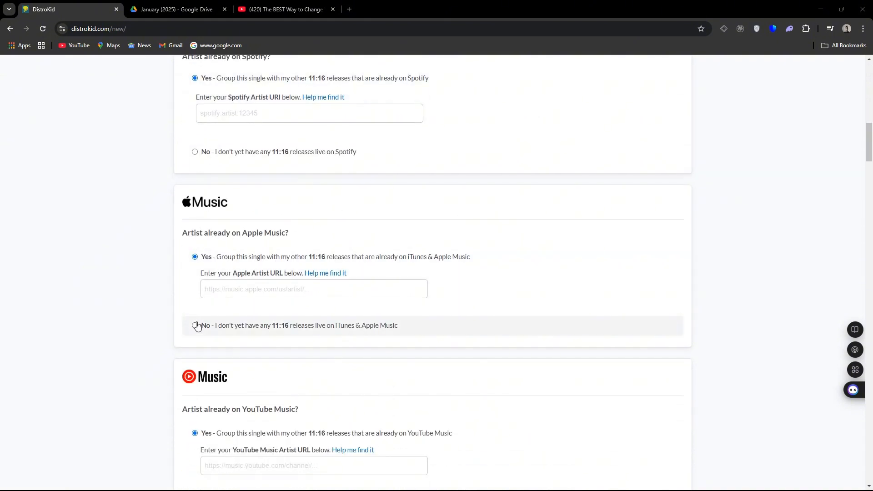
click(194, 325)
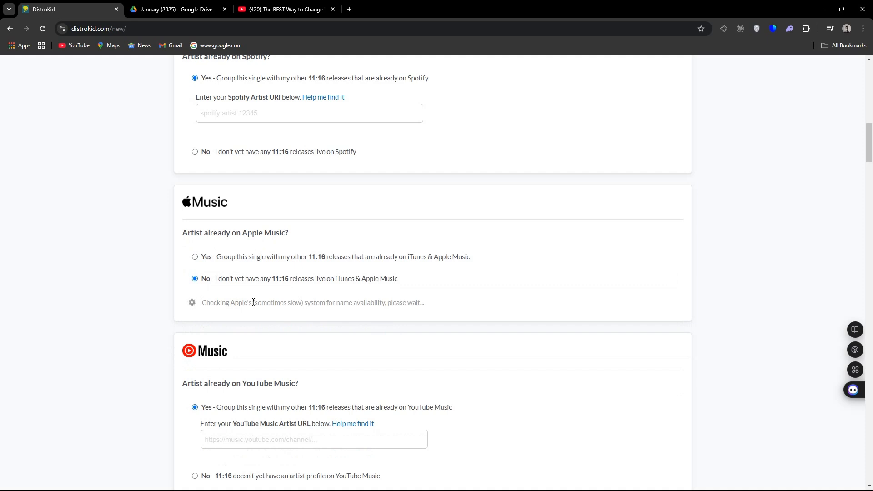
mouse_move(690, 325)
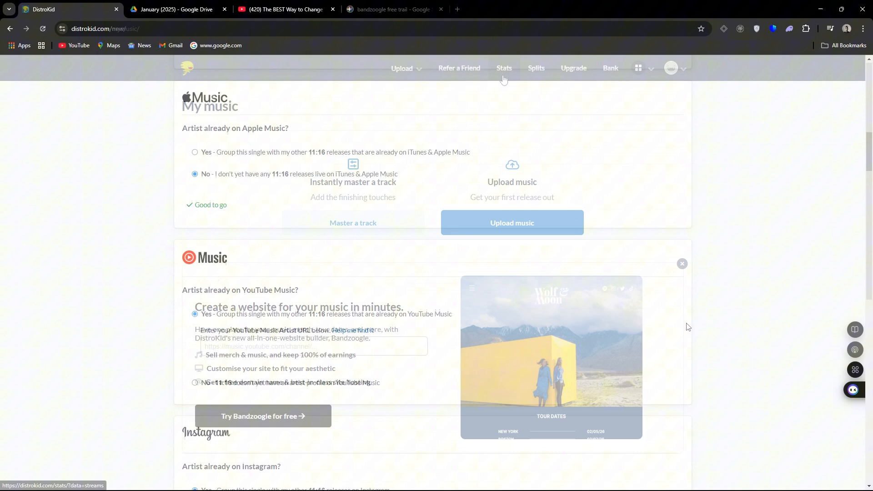
Go to Daily Streaming Stats, which reports nothing released yet.
click(503, 69)
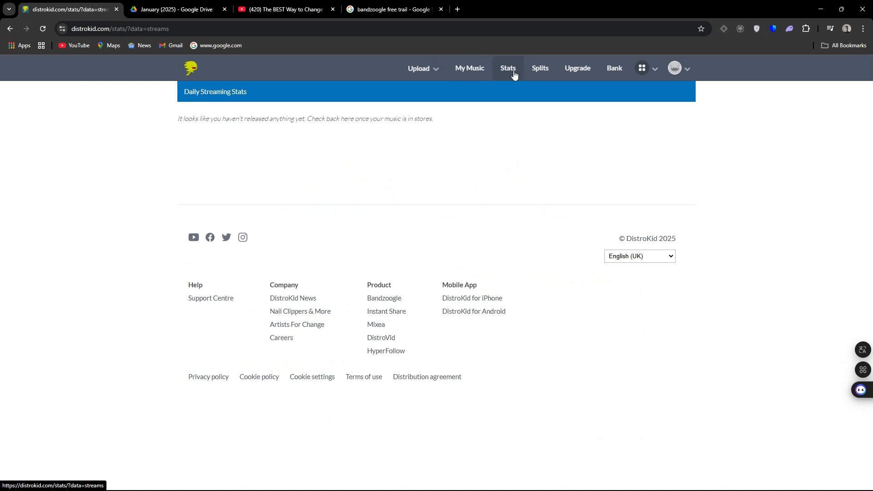
mouse_move(499, 84)
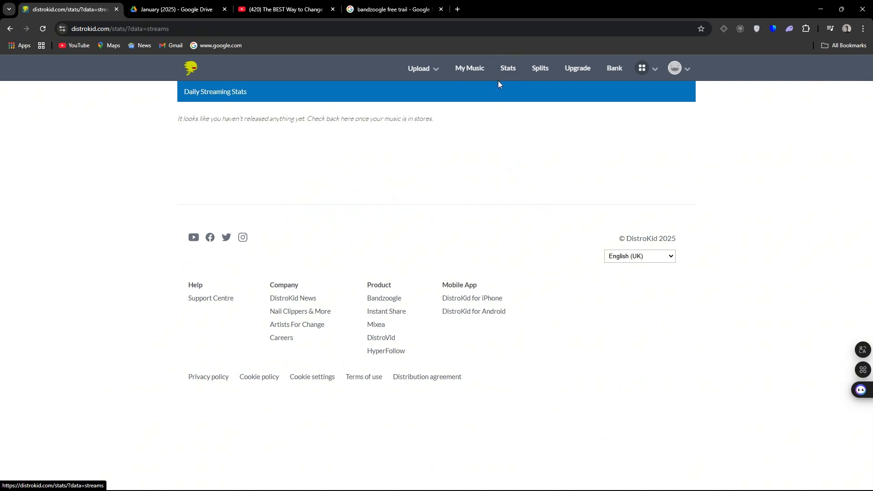
mouse_move(490, 76)
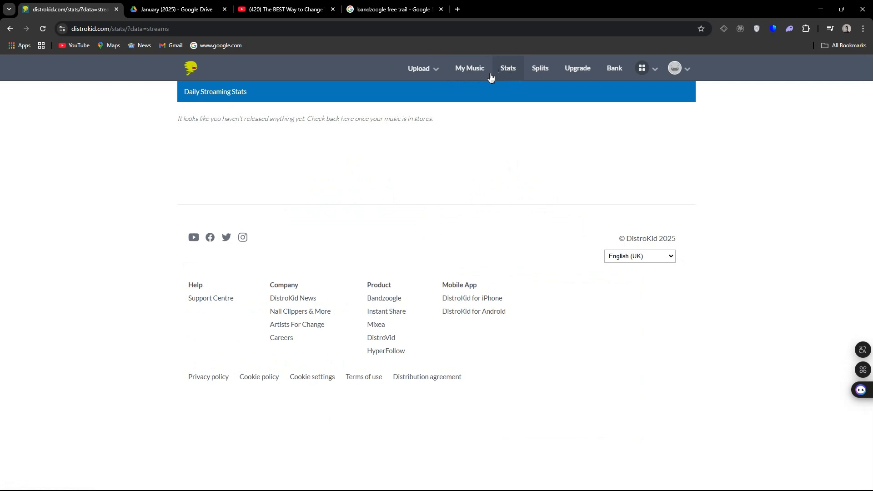
mouse_move(502, 73)
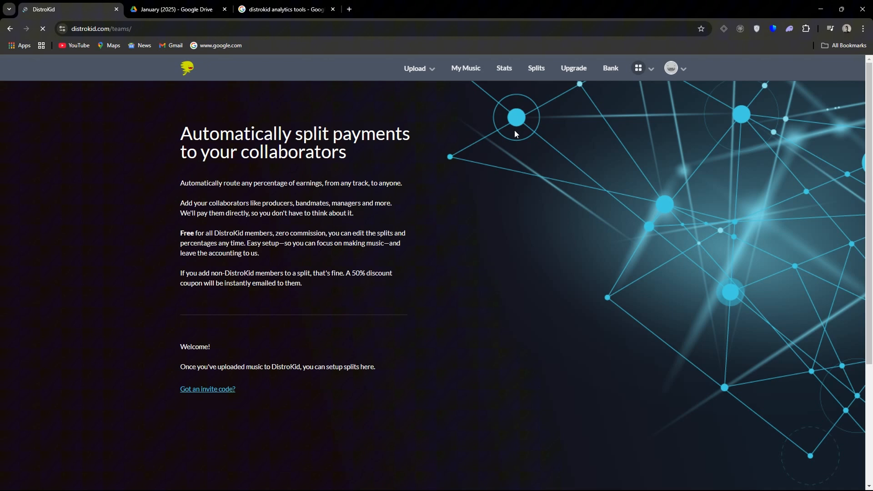
Read the Splits page on automatic collaborator payments, then head to Upgrade.
scroll(down, 3)
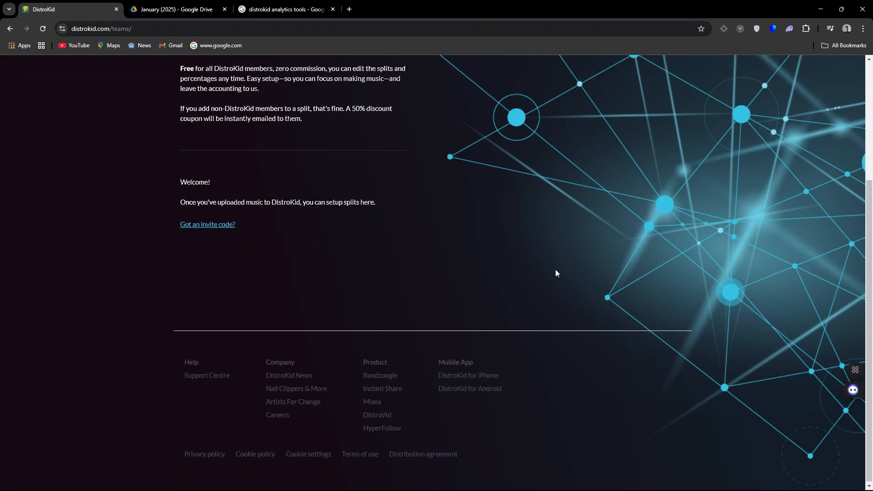
scroll(up, 3)
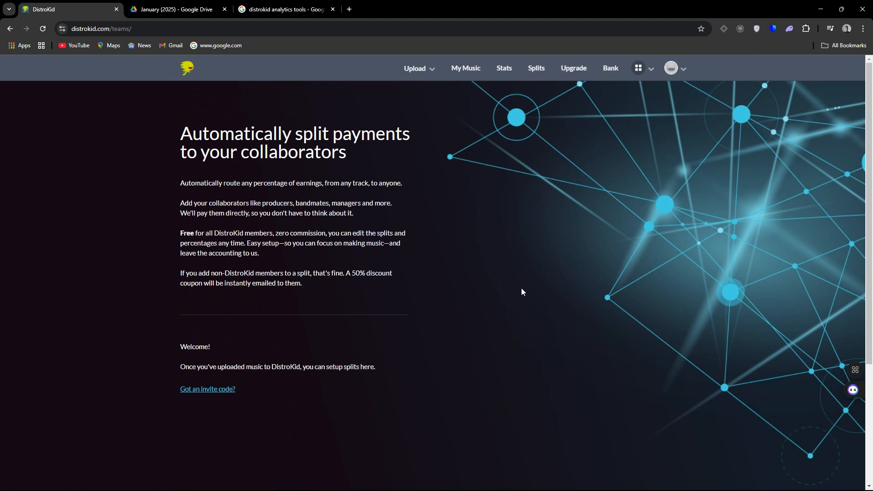
mouse_move(519, 294)
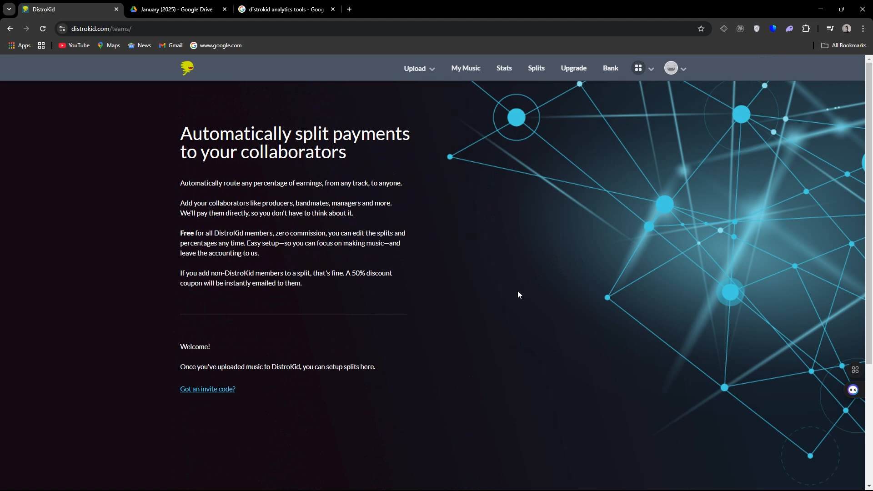
mouse_move(340, 155)
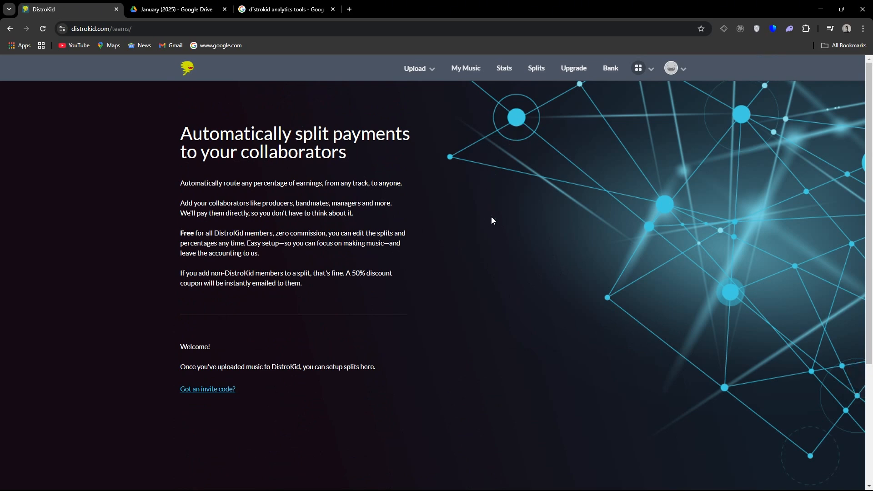
scroll(down, 3)
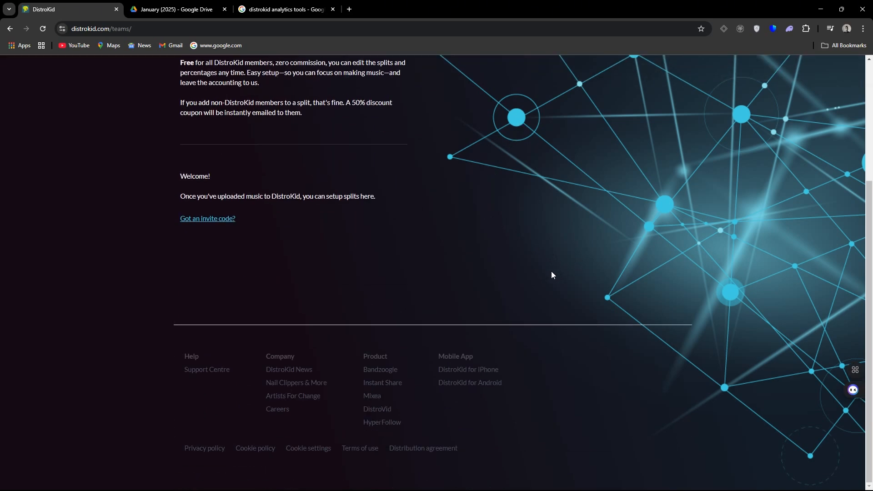
scroll(up, 3)
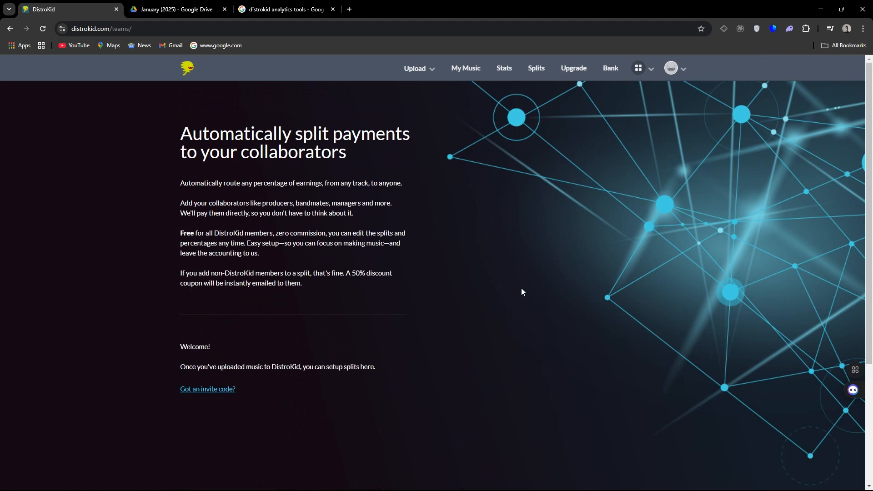
mouse_move(417, 225)
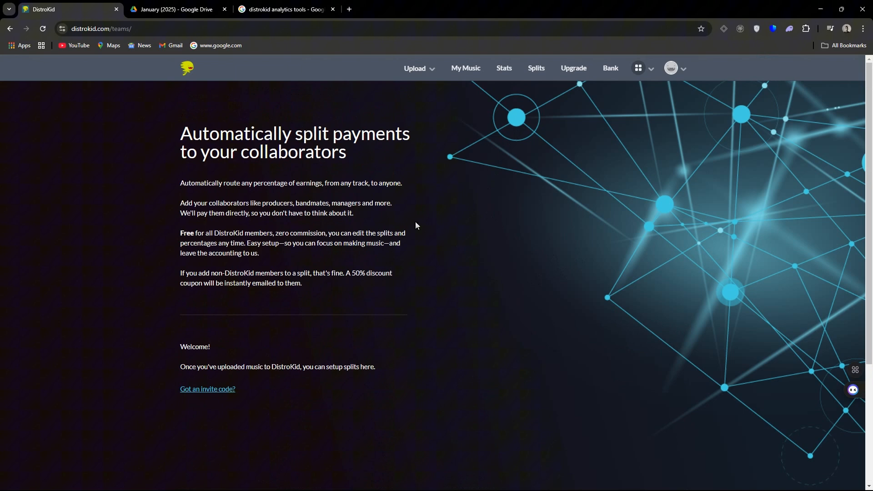
mouse_move(340, 155)
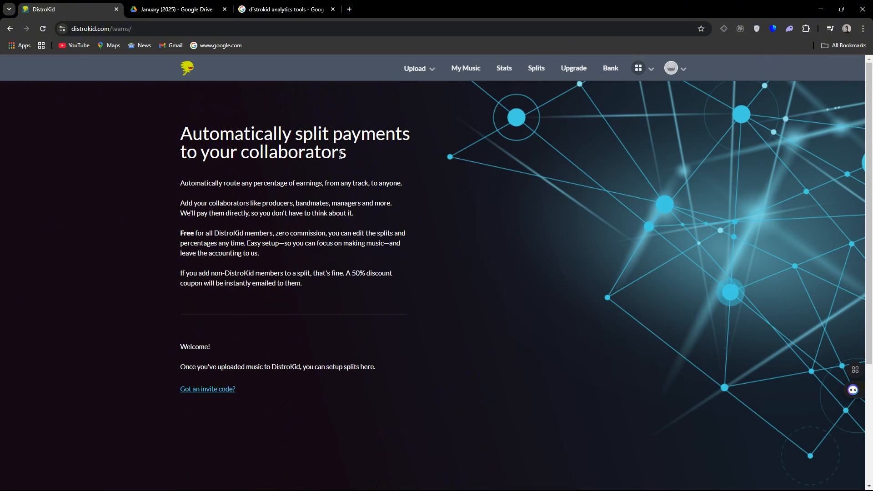
mouse_move(576, 259)
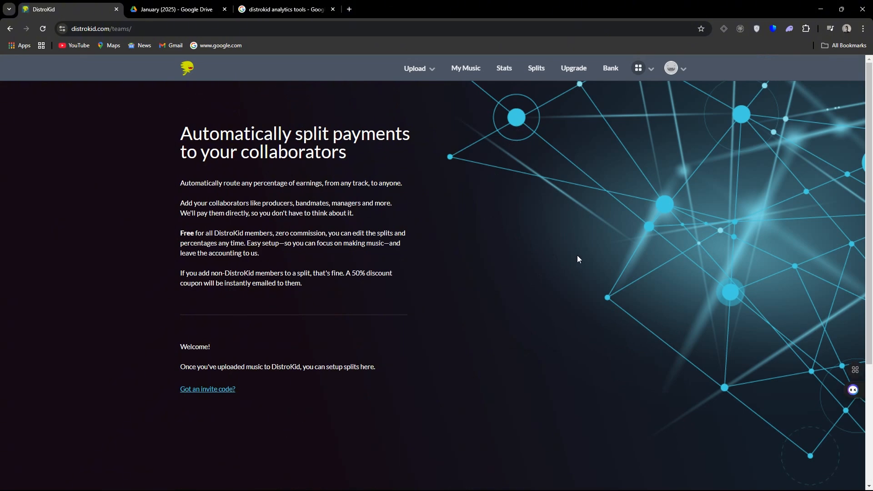
mouse_move(550, 276)
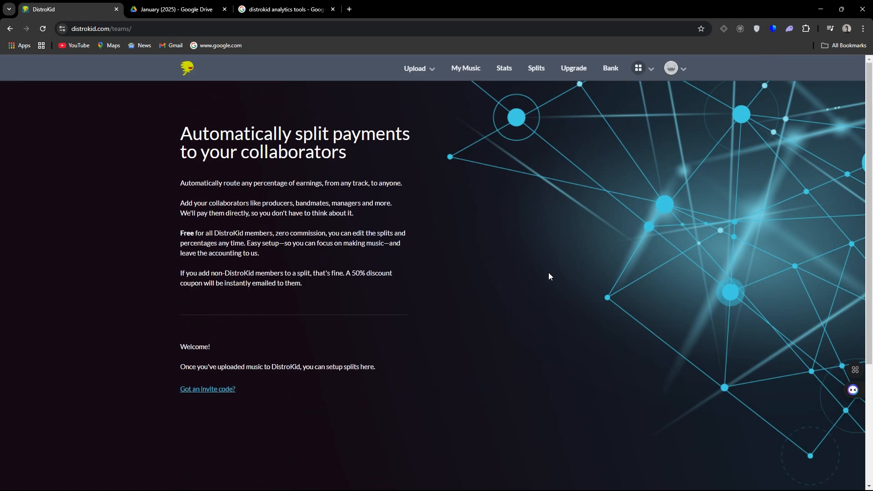
mouse_move(523, 292)
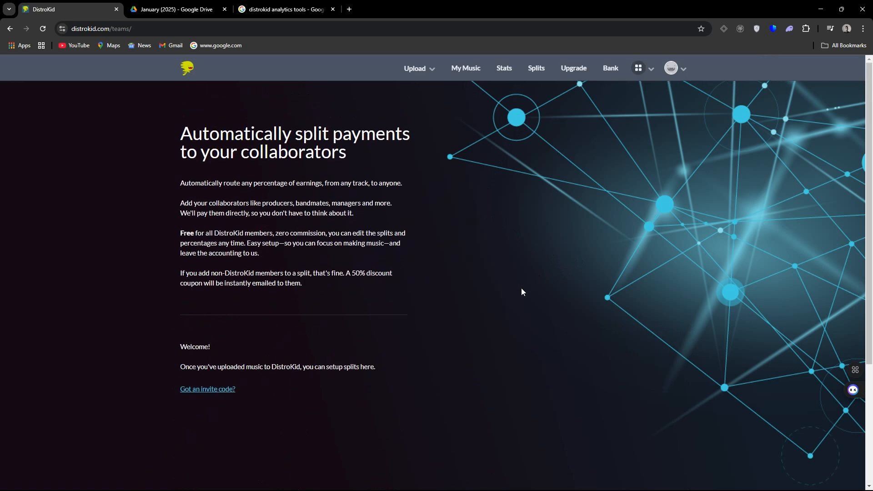
mouse_move(518, 295)
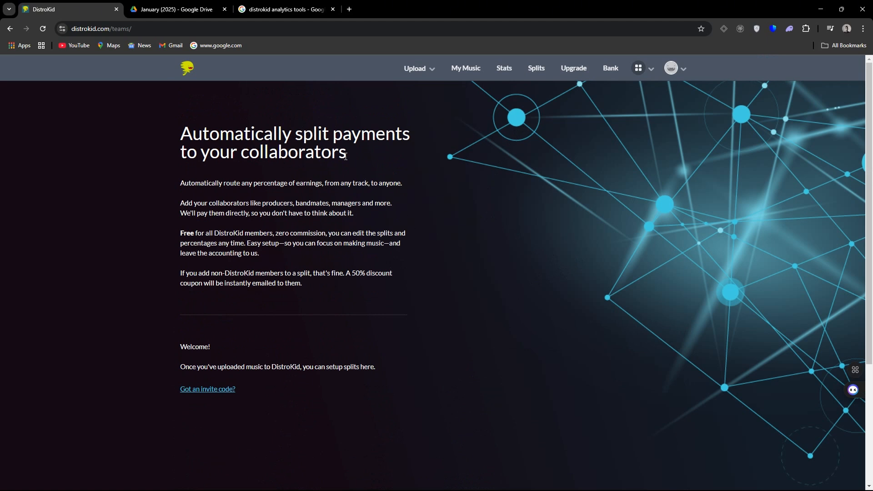
mouse_move(345, 158)
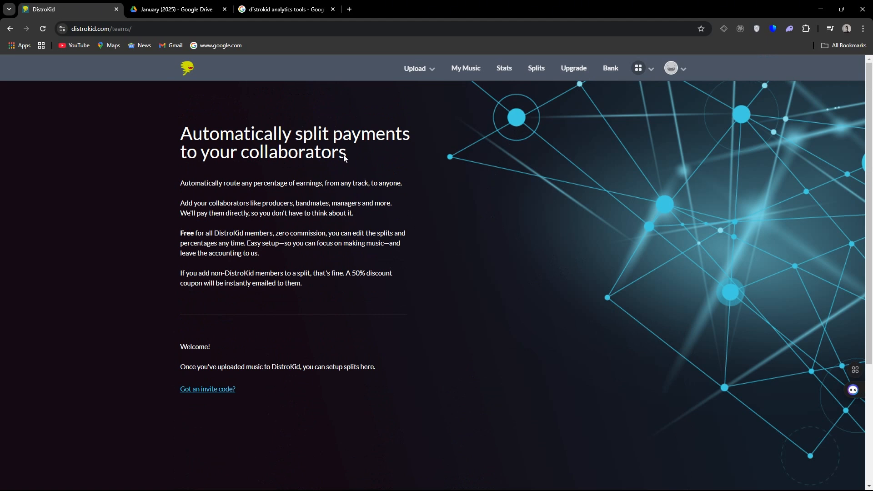
click(573, 67)
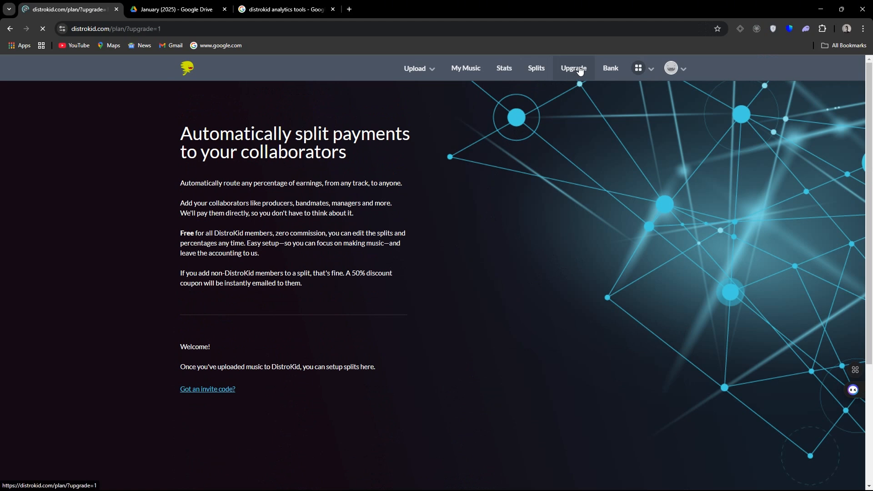
View Compare Plans listing Ultimate, Musician Plus (current) and Musician, then head to Bank.
click(573, 67)
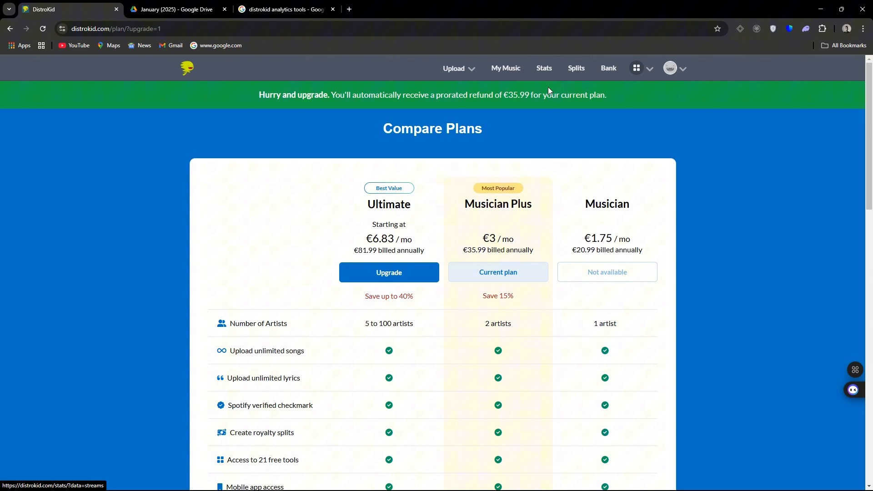
mouse_move(704, 251)
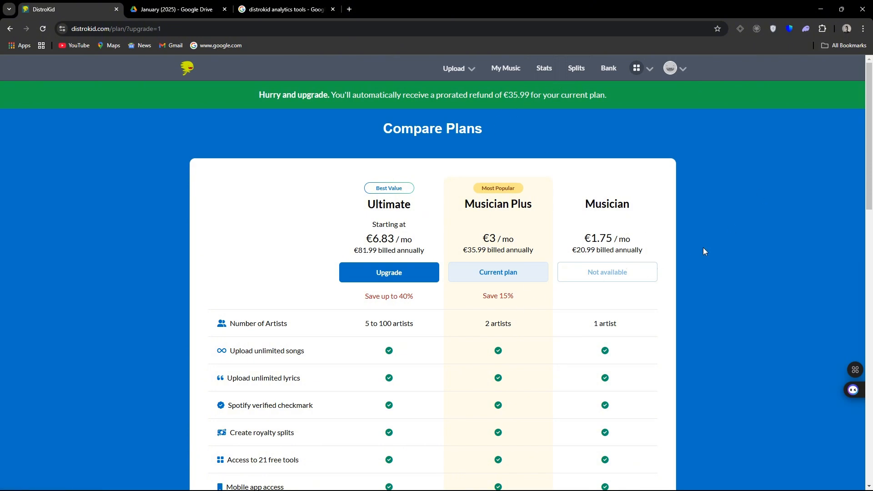
click(609, 67)
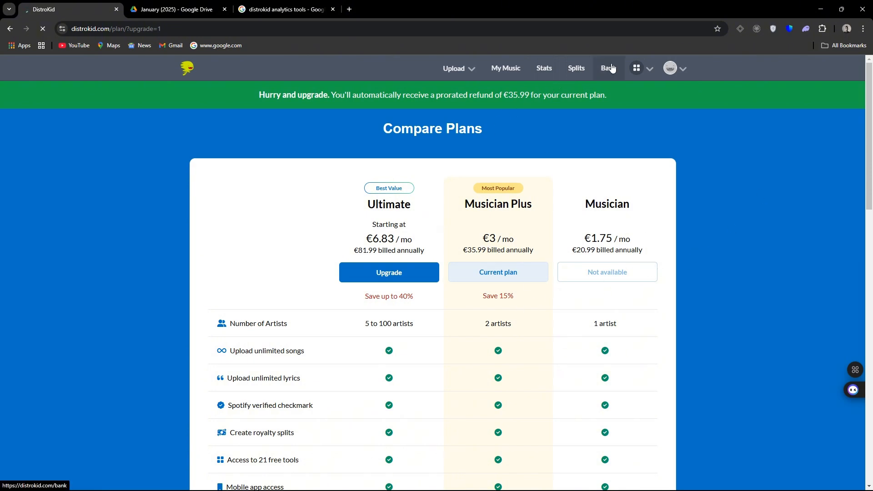
Review the Bank page showing $30.00 earnings, $10.00 withdrawn and $20.00 owed.
click(607, 67)
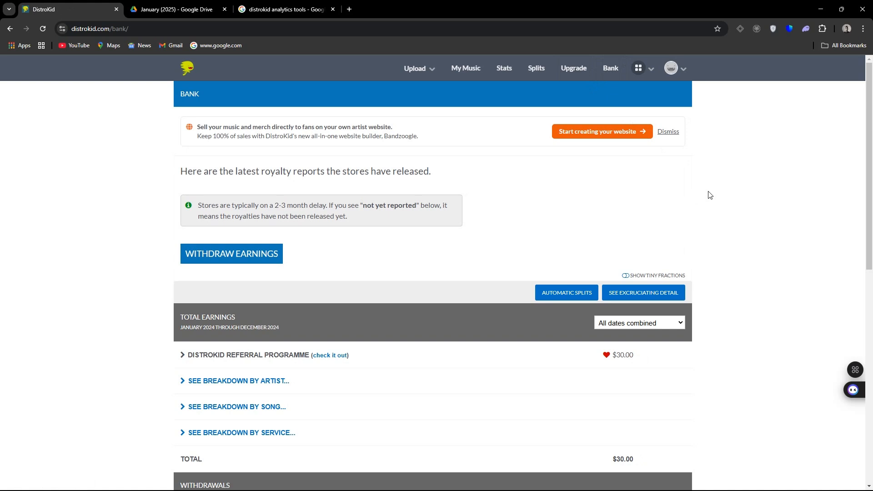
scroll(down, 3)
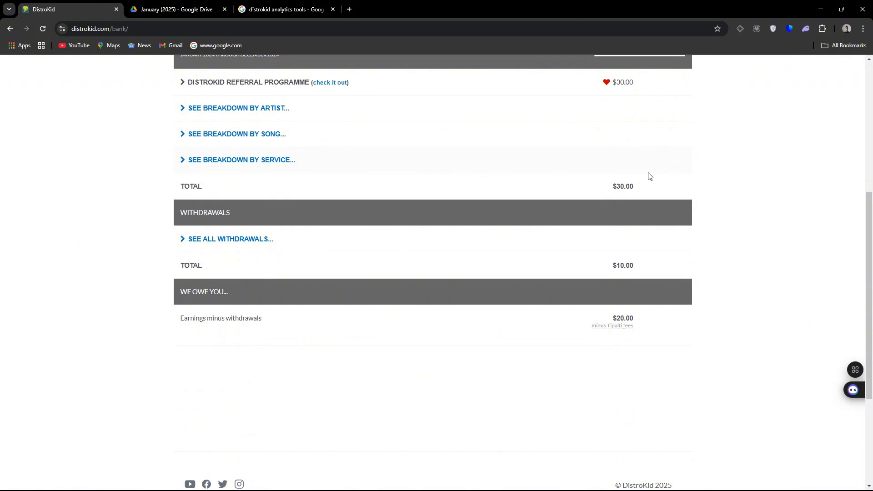
mouse_move(646, 181)
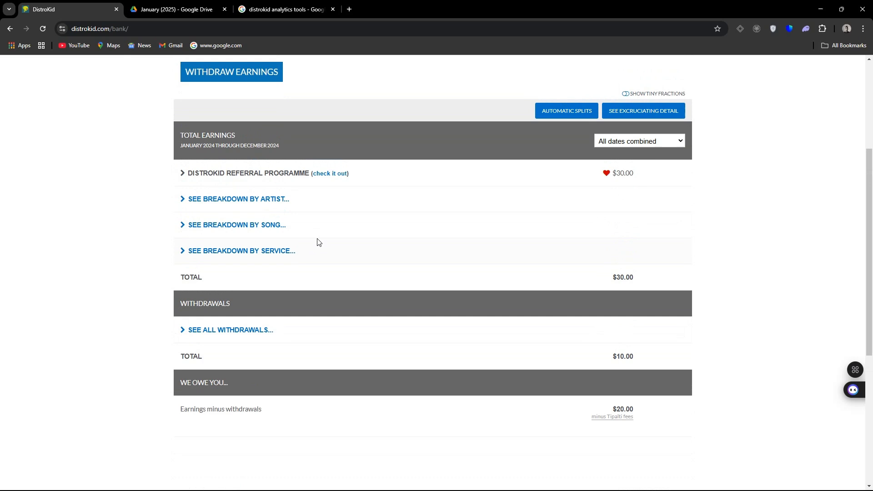
scroll(up, 3)
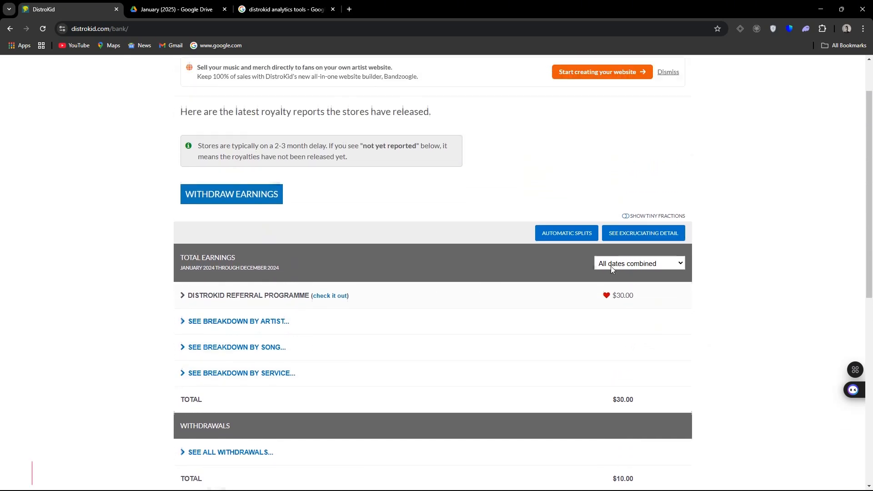
scroll(down, 3)
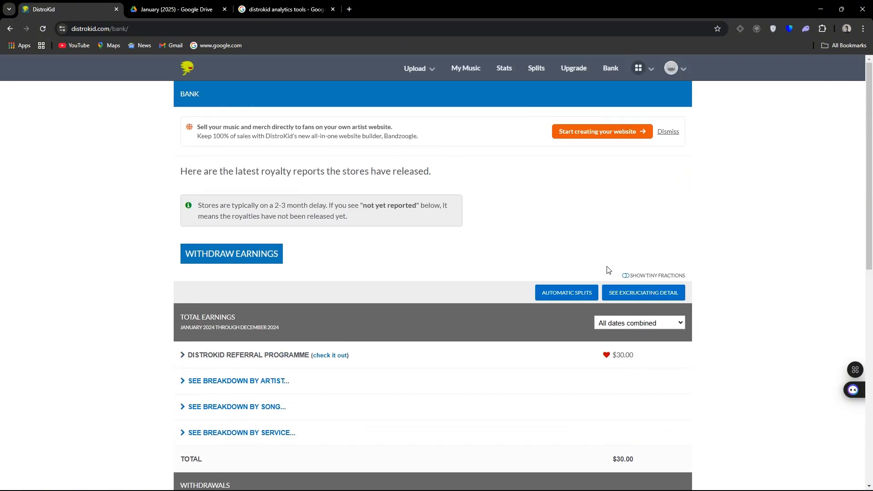
Show the DistroKid goodies menu with Get heard now expanded: Playlister, Wheel of Playlist, Playlist Spotlight, Slaps.com.
click(638, 67)
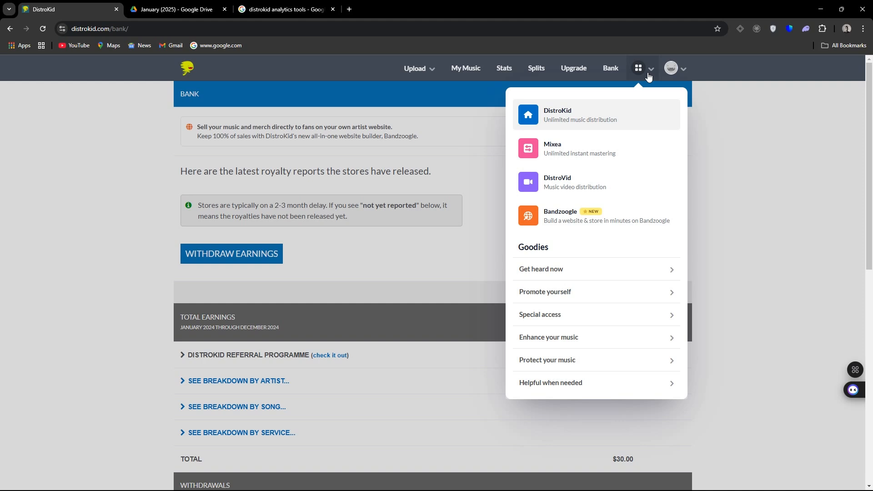
mouse_move(589, 153)
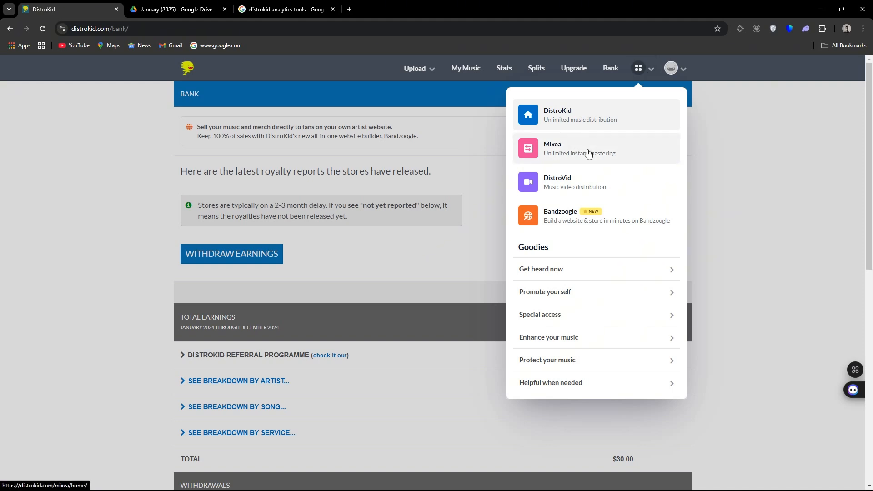
mouse_move(591, 158)
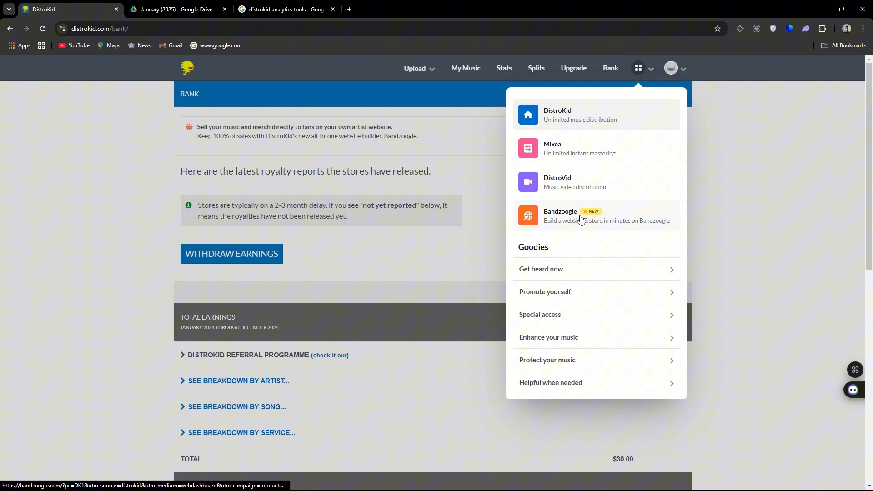
mouse_move(568, 232)
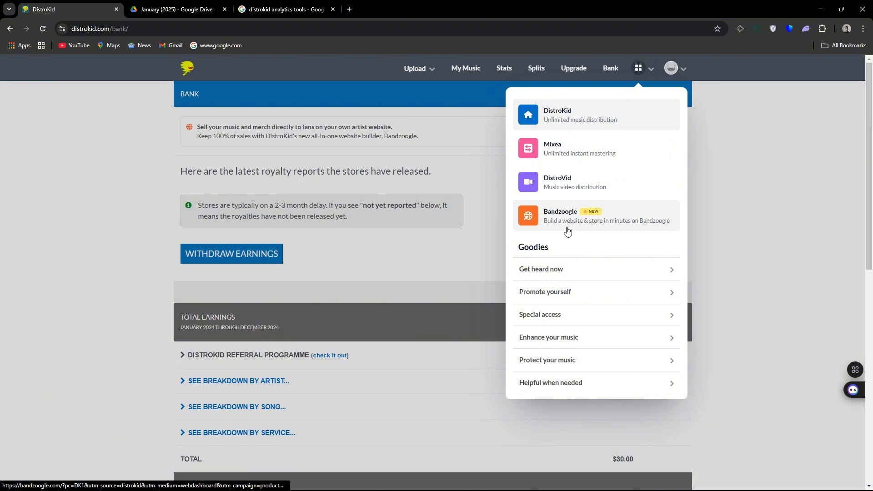
mouse_move(533, 225)
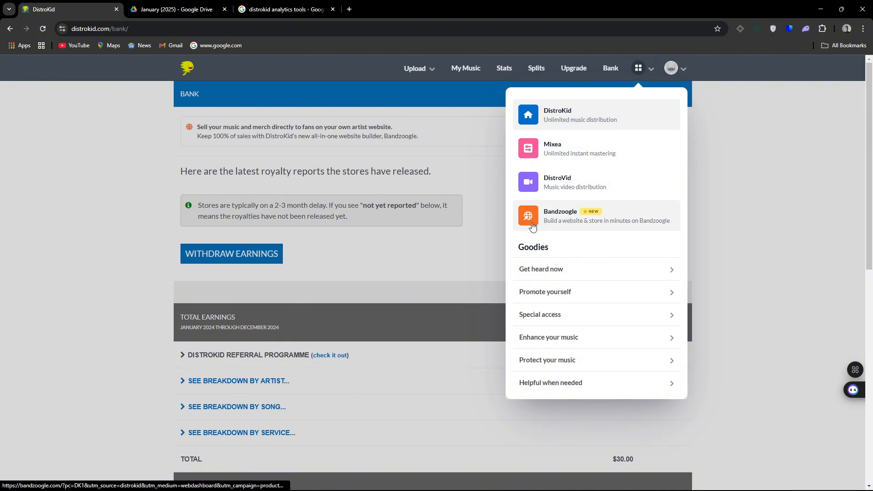
mouse_move(618, 162)
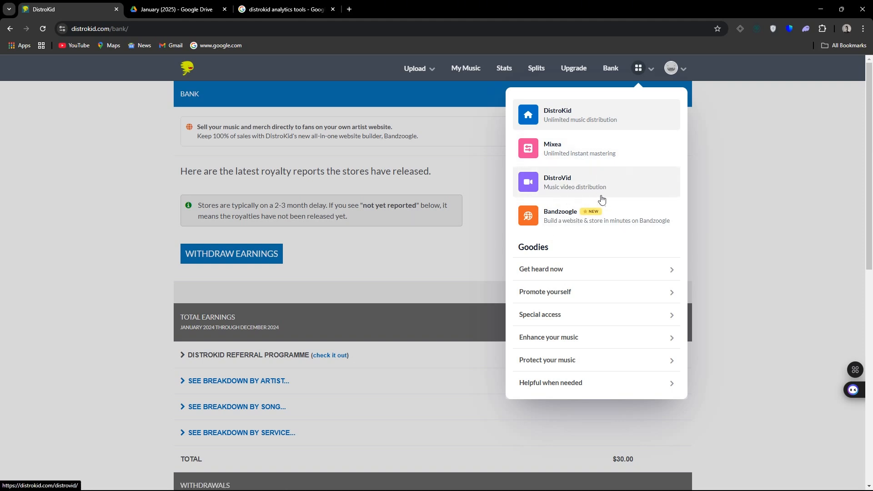
mouse_move(610, 273)
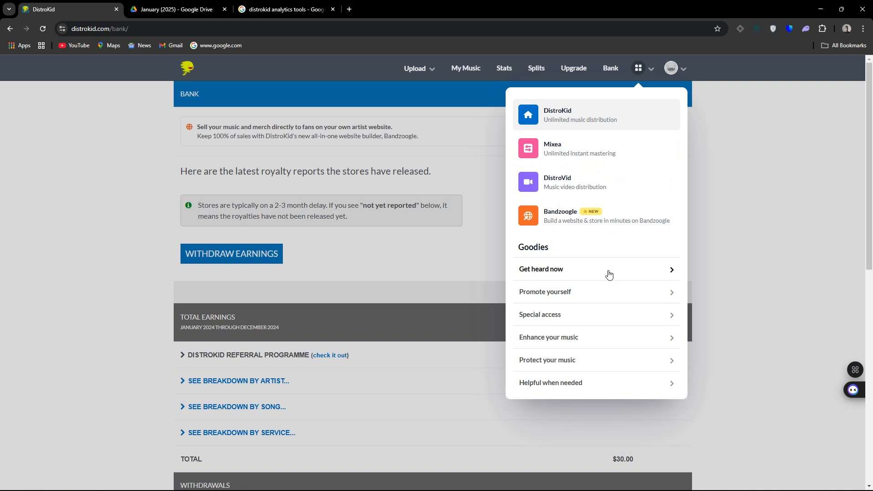
click(541, 268)
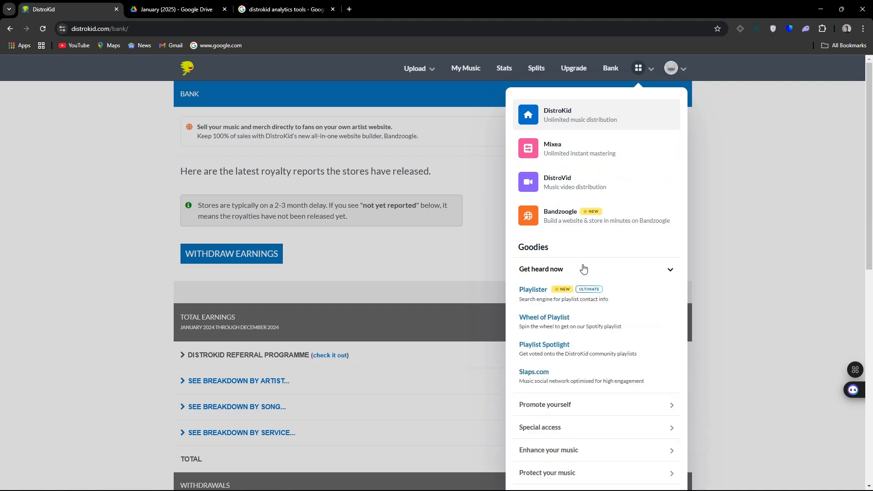
mouse_move(630, 274)
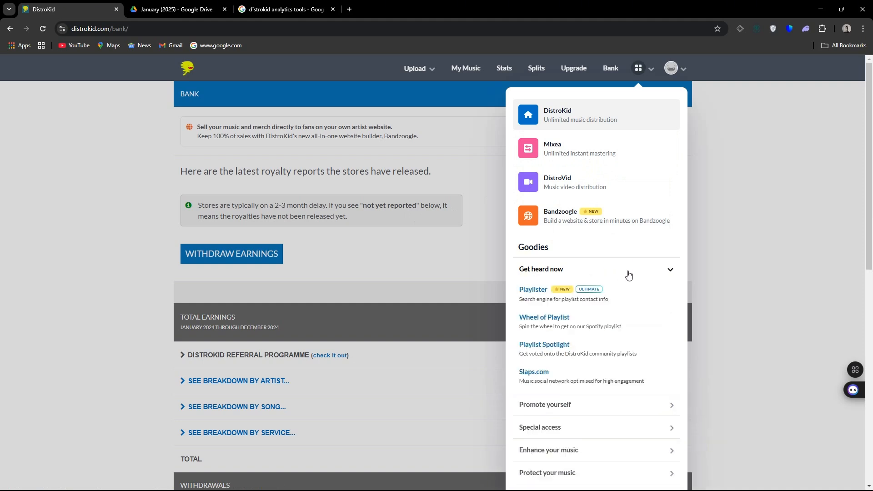
mouse_move(493, 316)
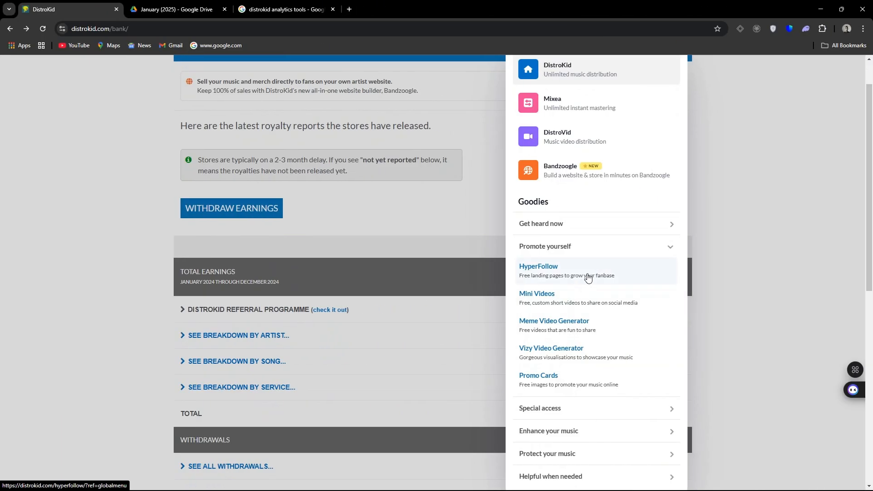
Open HyperFollow and start creating a first HyperFollow page.
click(539, 265)
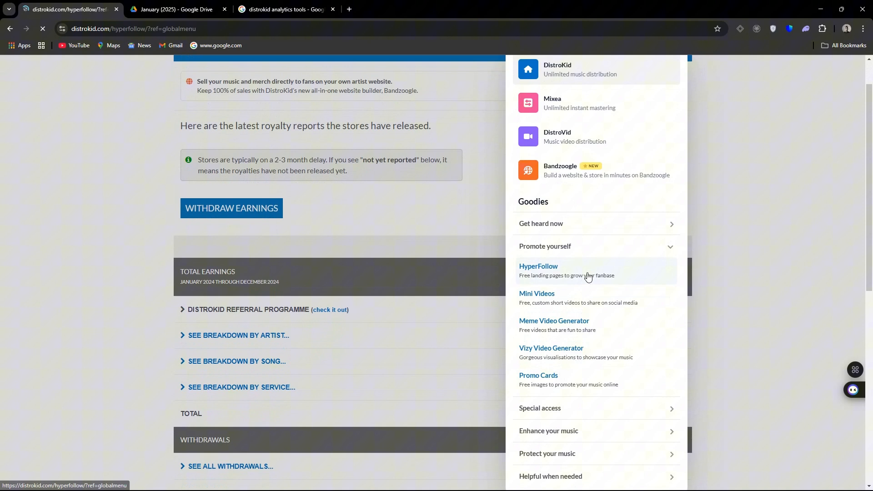
click(538, 266)
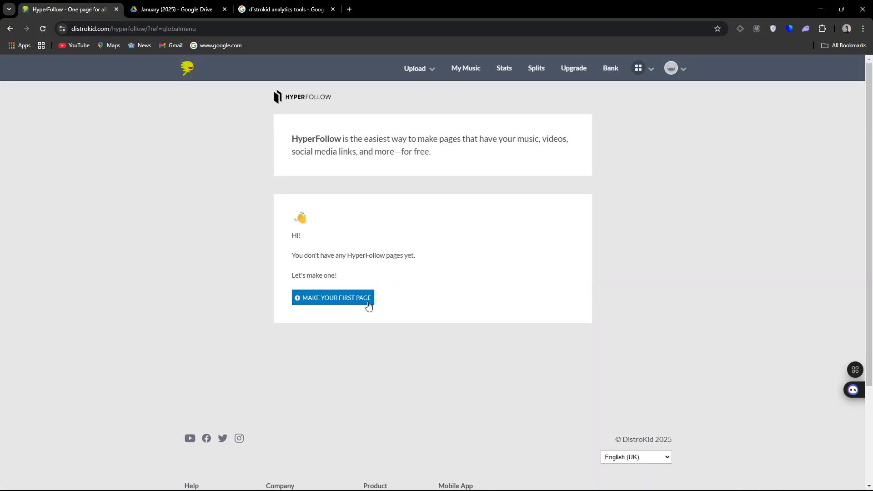
click(333, 297)
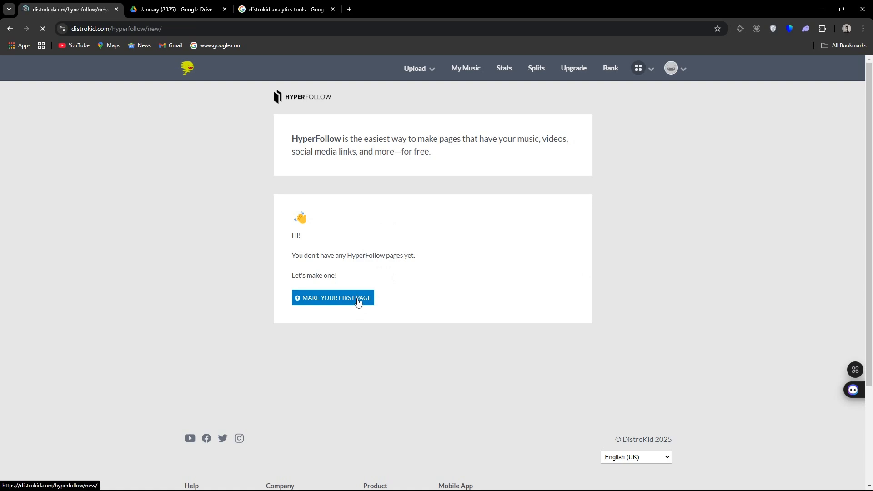
click(333, 297)
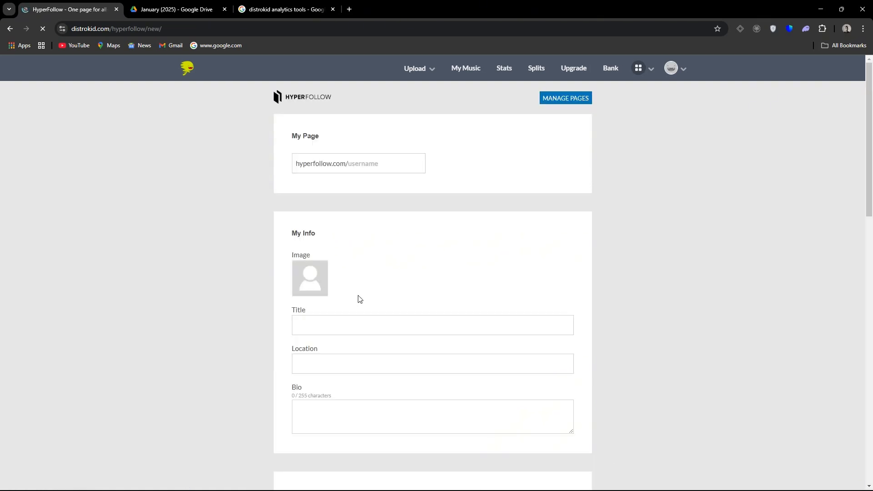
Scroll the blank HyperFollow form through info, links, social and video sections to SAVE PAGE.
scroll(down, 3)
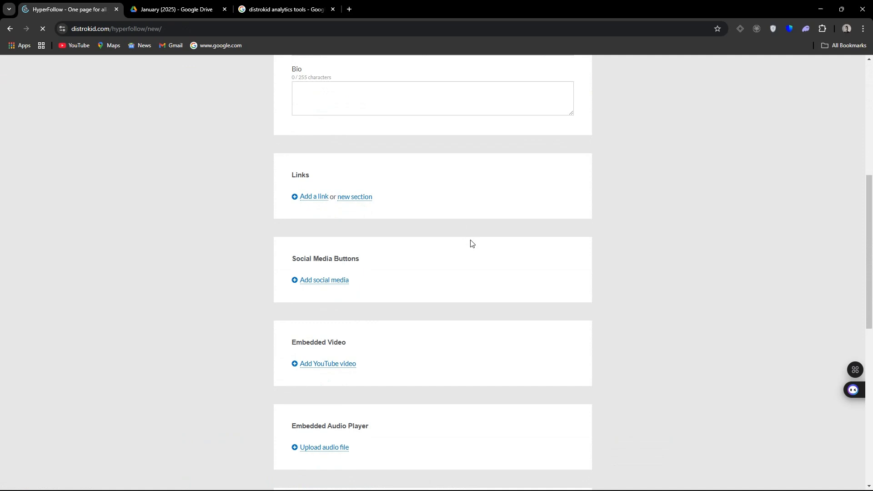
scroll(down, 3)
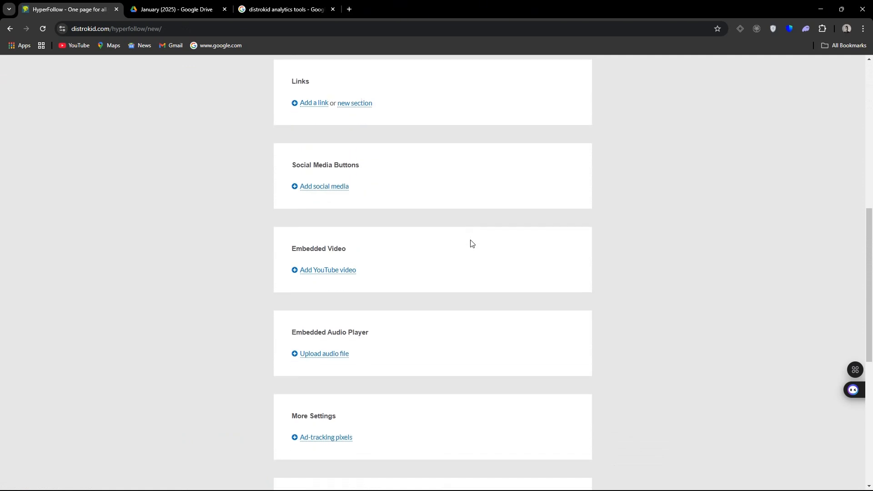
scroll(down, 3)
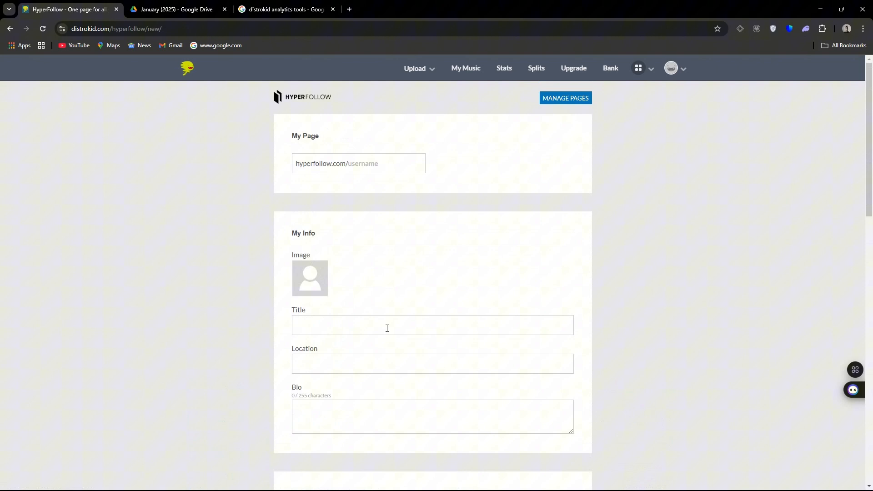
scroll(down, 3)
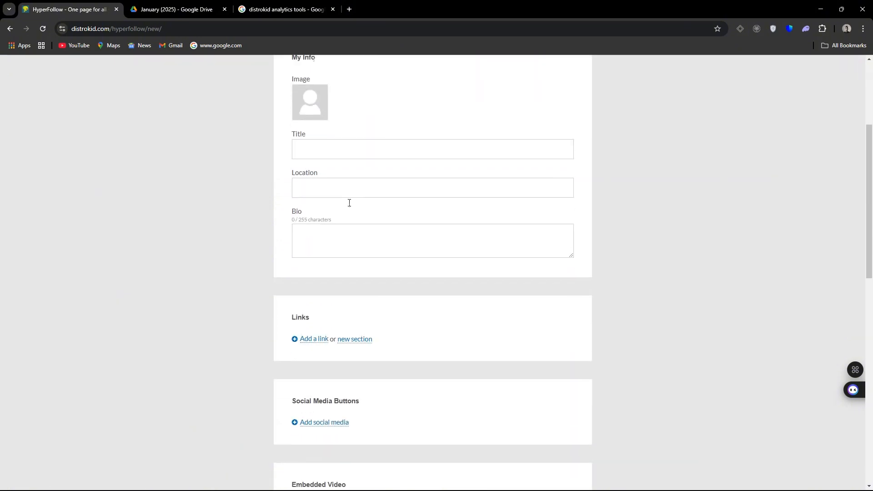
scroll(down, 3)
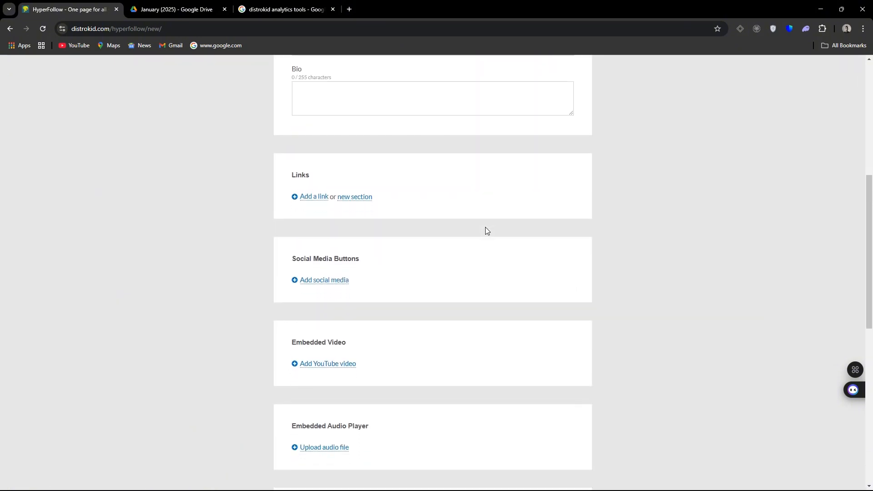
mouse_move(493, 212)
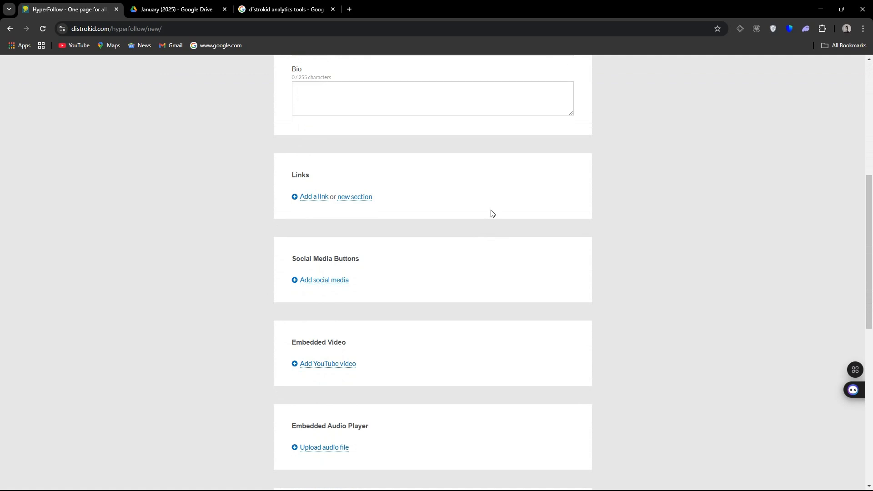
scroll(down, 3)
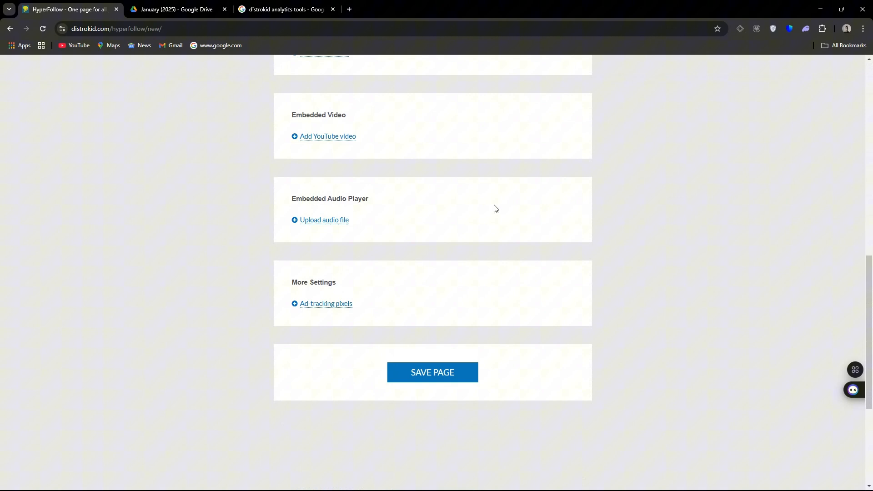
mouse_move(445, 334)
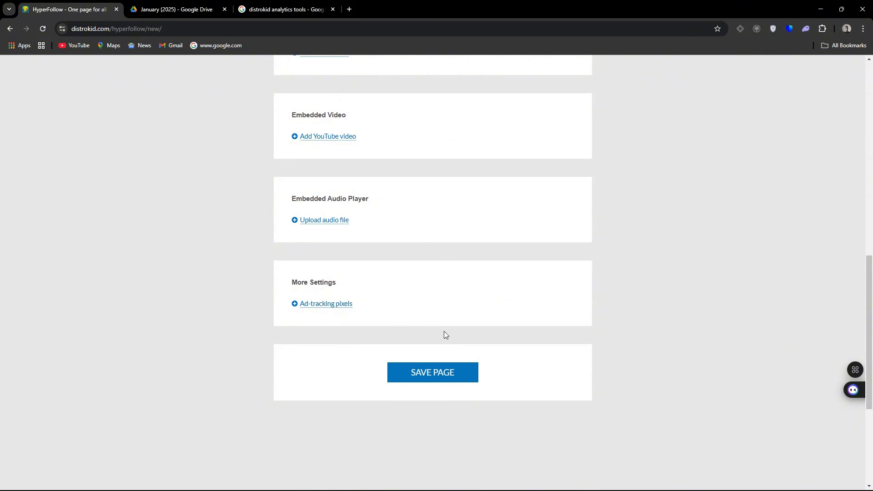
scroll(down, 3)
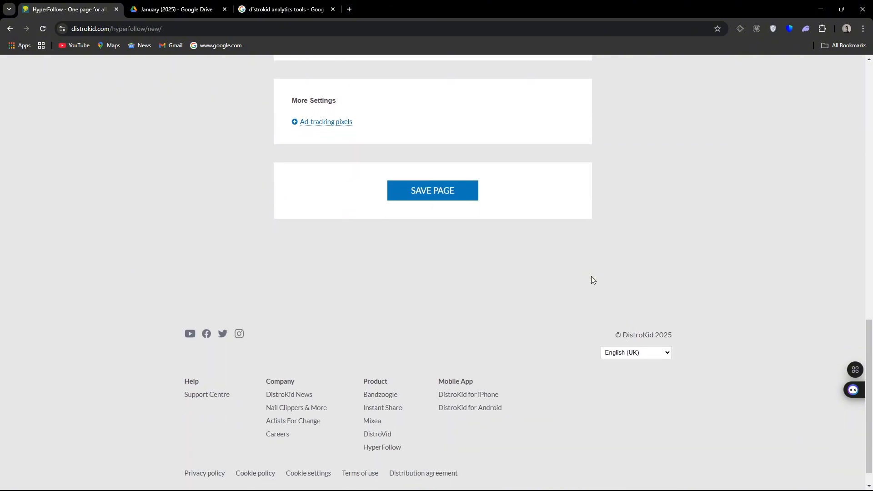
scroll(up, 3)
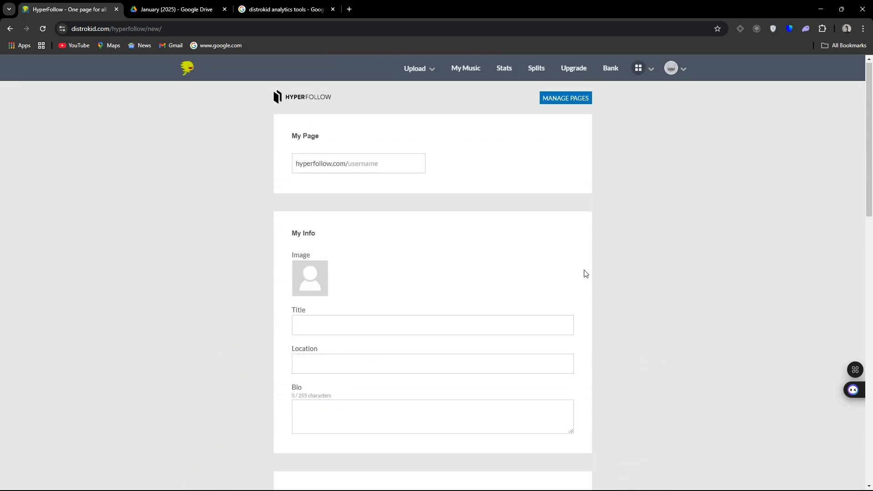
scroll(down, 3)
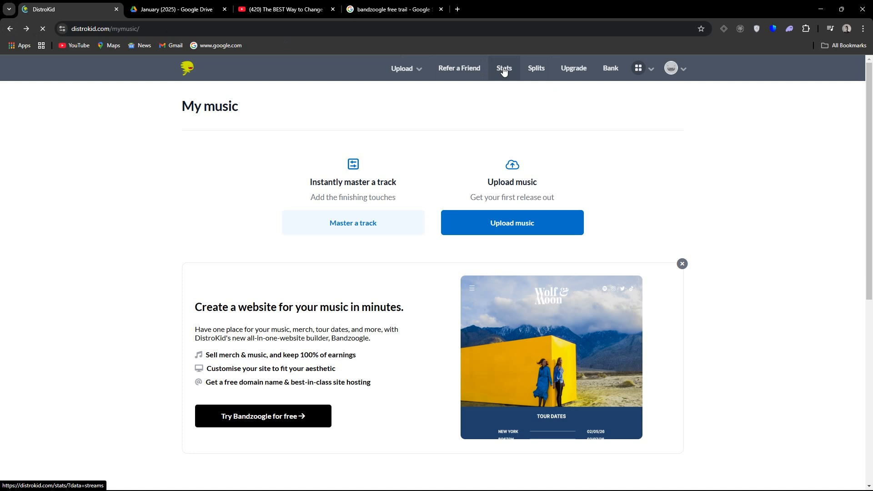
click(458, 68)
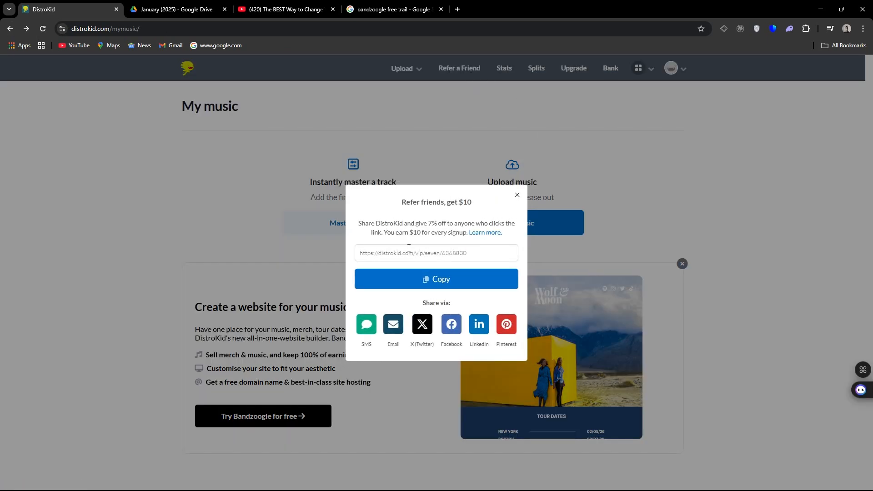
mouse_move(456, 278)
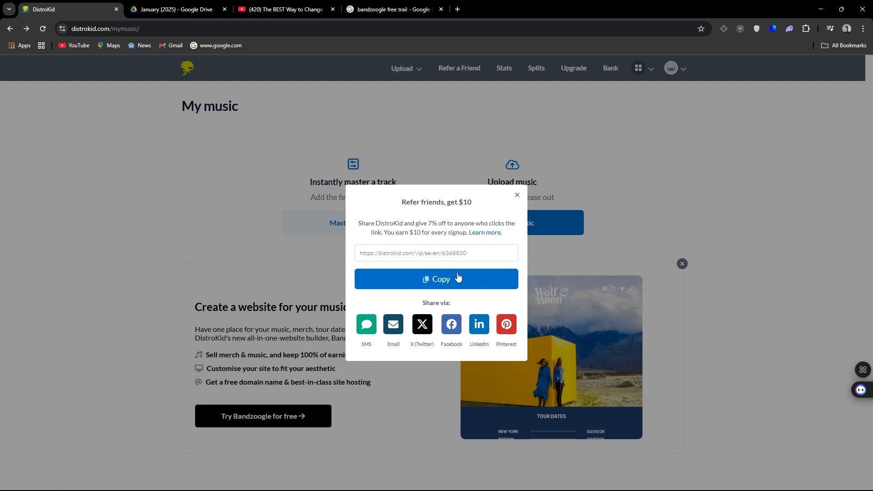
mouse_move(397, 231)
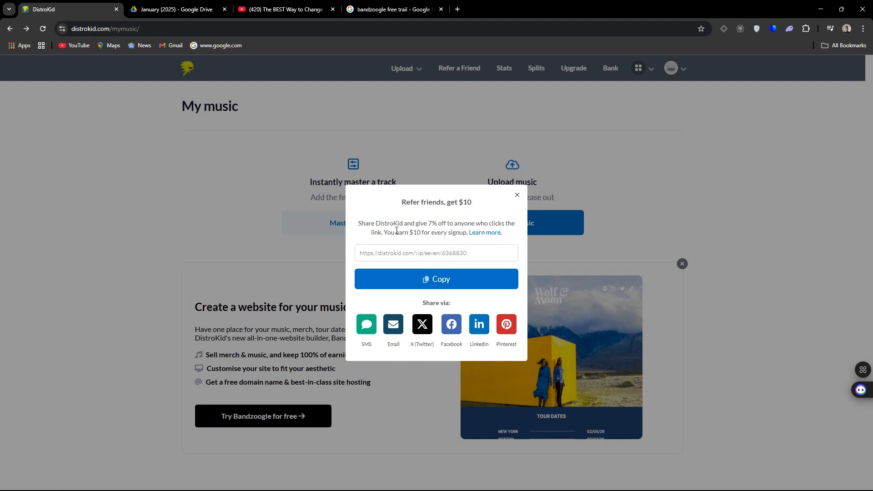
mouse_move(474, 234)
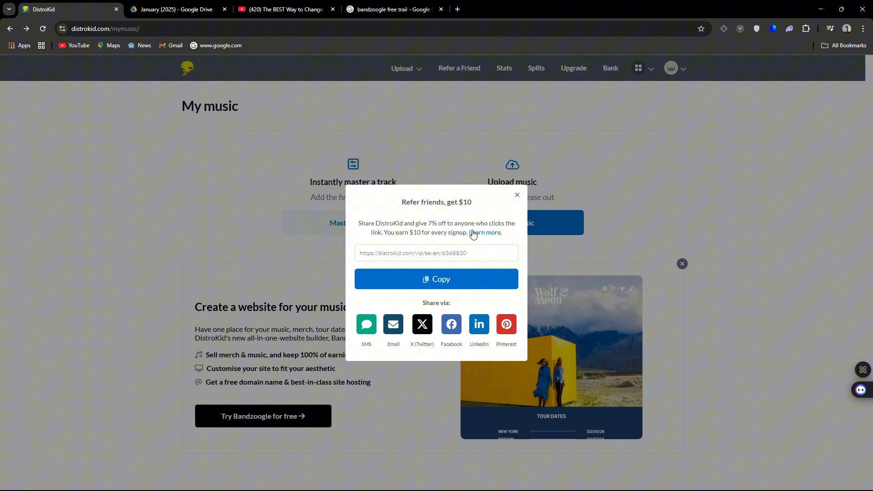
mouse_move(449, 239)
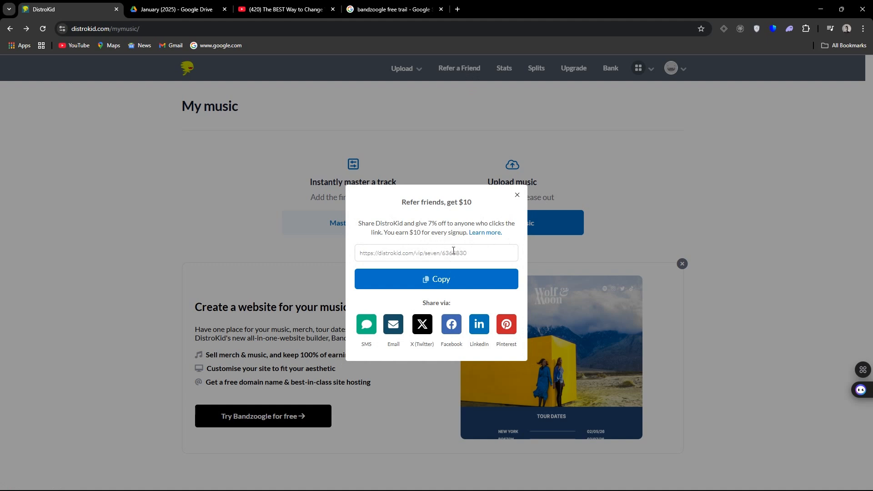
mouse_move(491, 264)
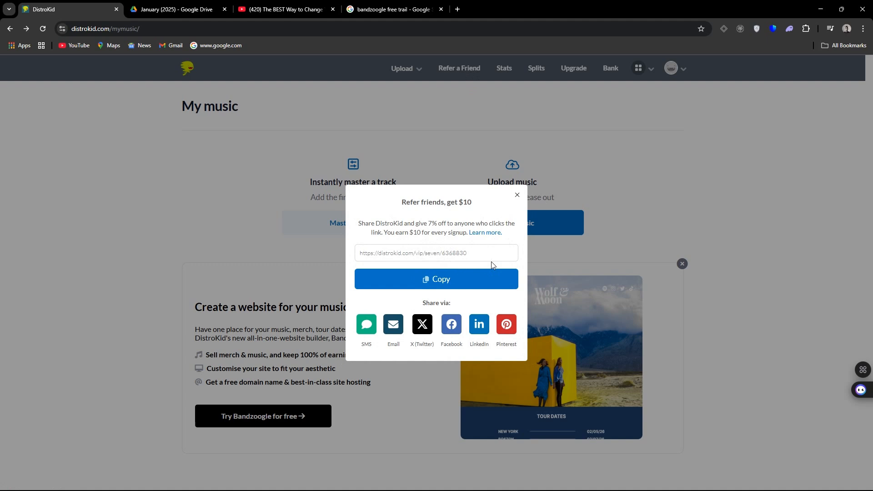
mouse_move(522, 213)
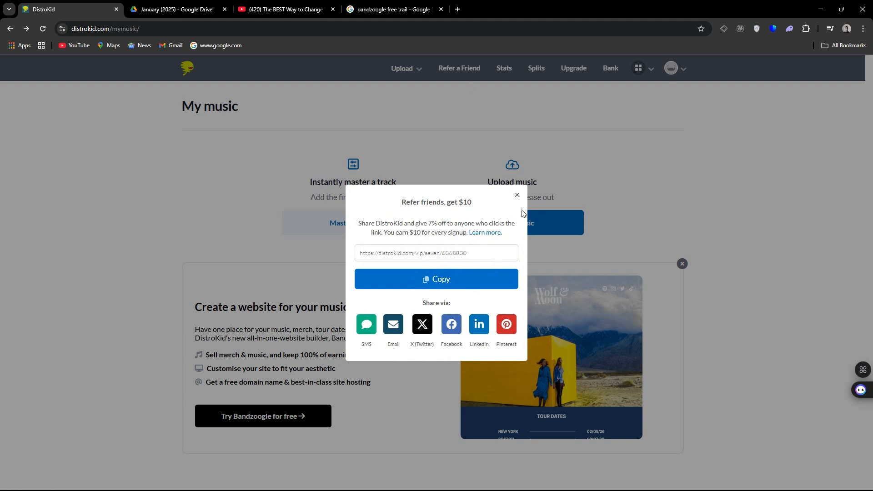
mouse_move(509, 207)
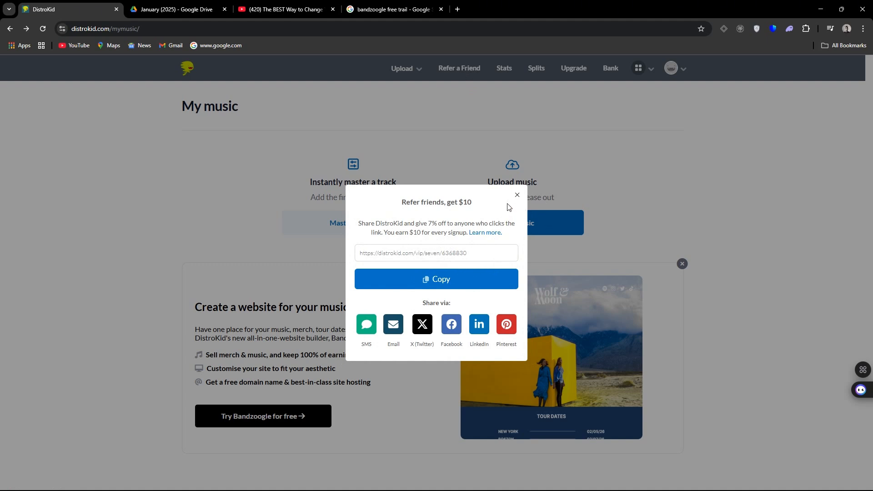
mouse_move(516, 194)
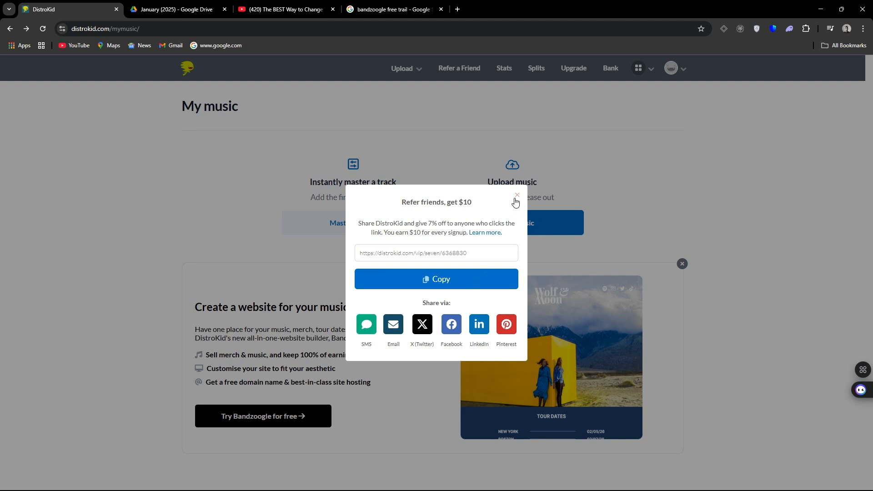
click(517, 195)
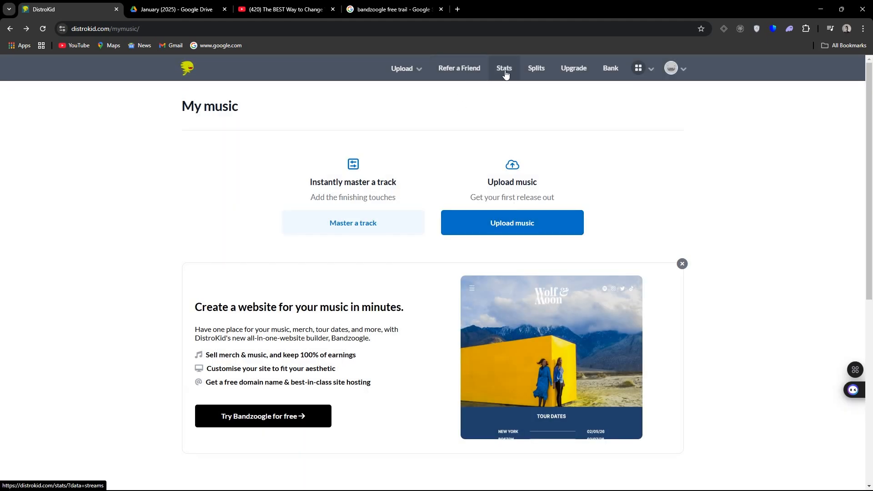
Show the goodies menu with Promote yourself expanded: HyperFollow, Mini Videos, Promo Cards.
click(683, 68)
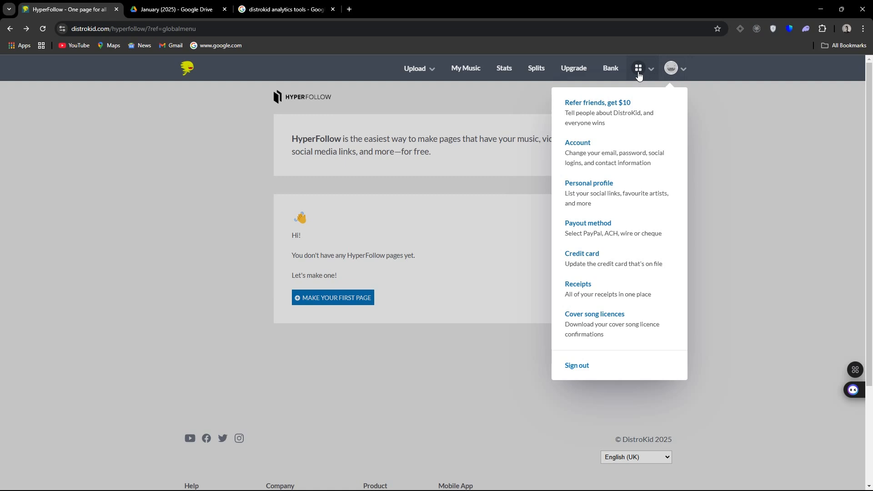
click(638, 67)
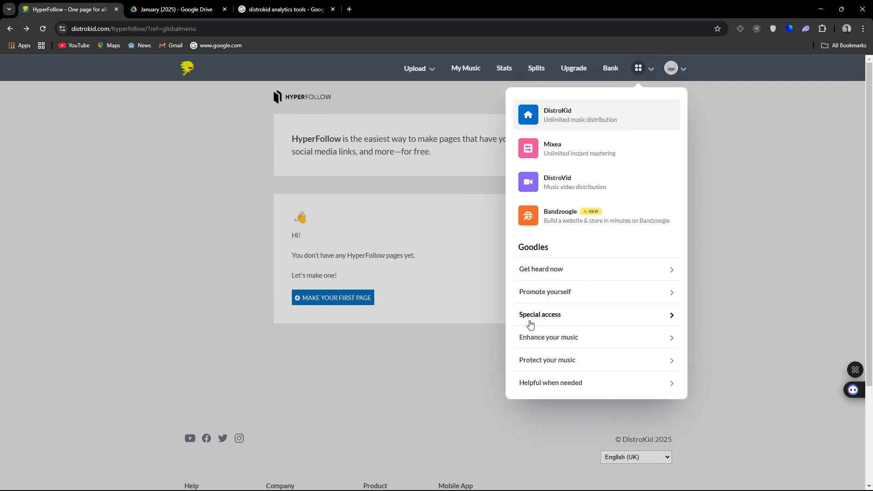
mouse_move(566, 297)
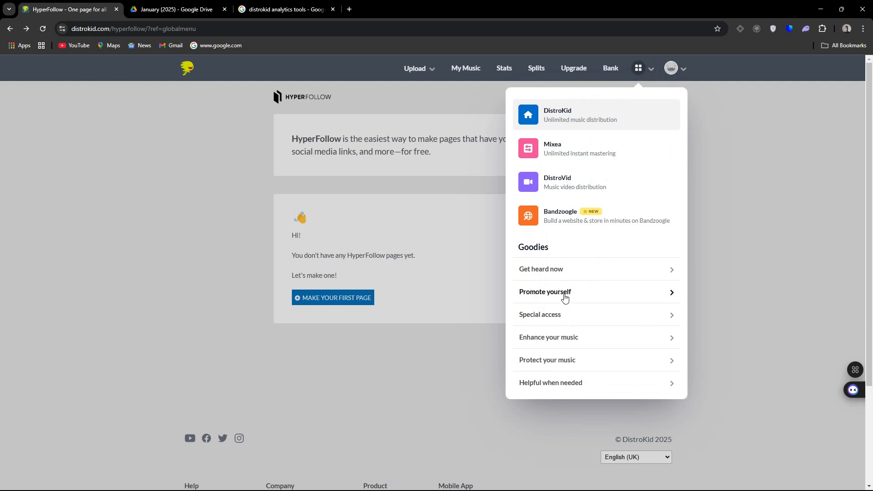
click(545, 291)
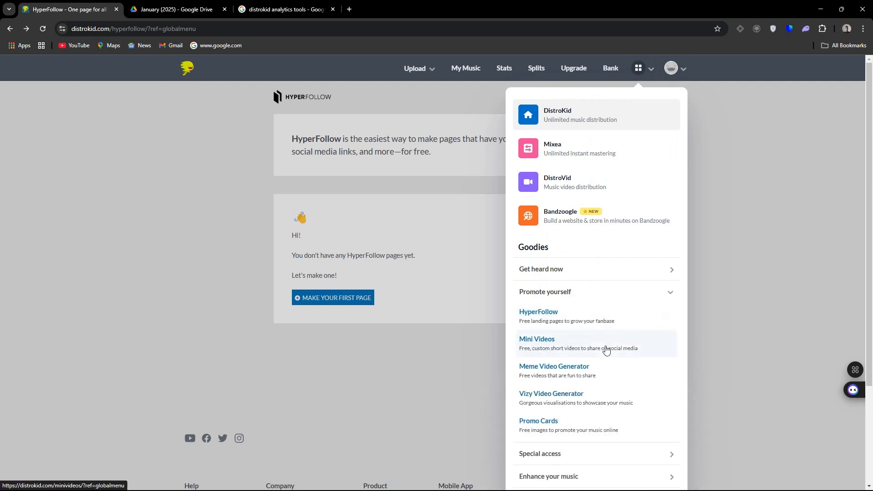
mouse_move(560, 437)
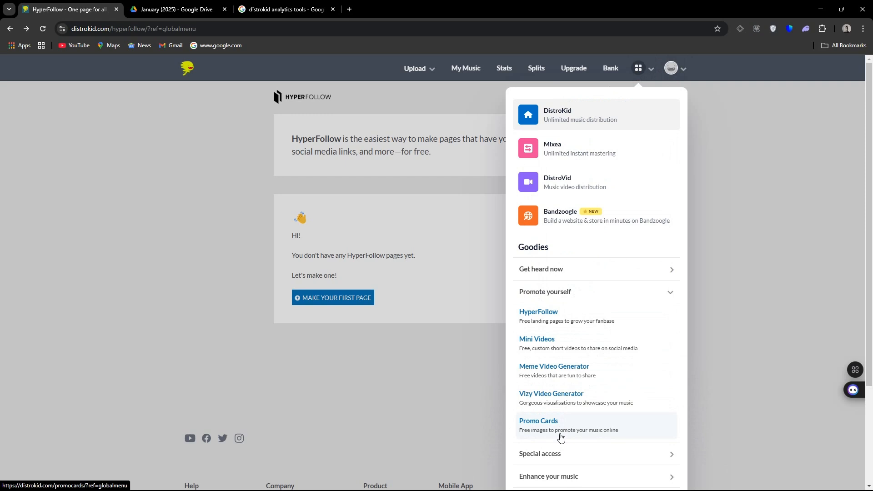
Open Promo Cards, then scroll the Compare Plans feature table to the bottom upgrade options.
click(538, 420)
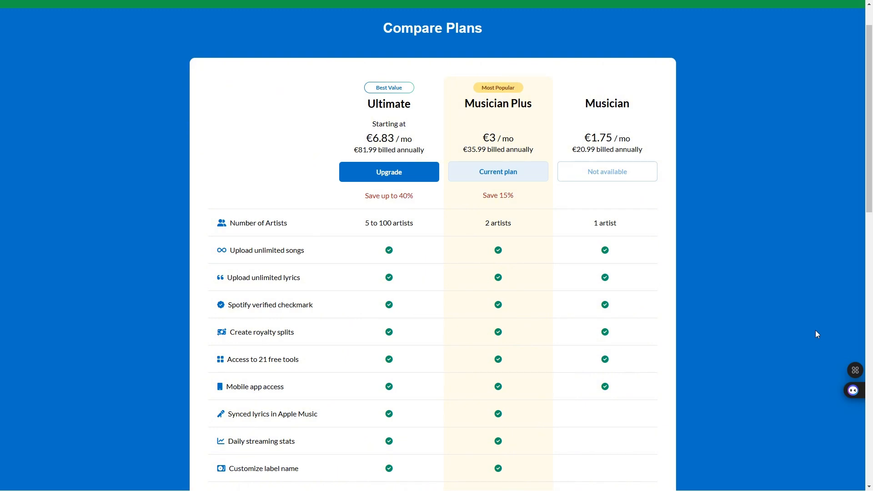
mouse_move(818, 335)
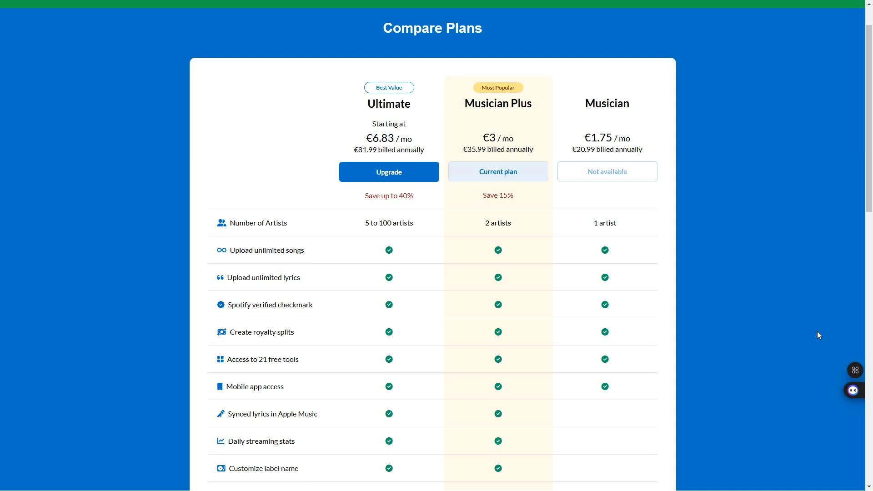
scroll(down, 3)
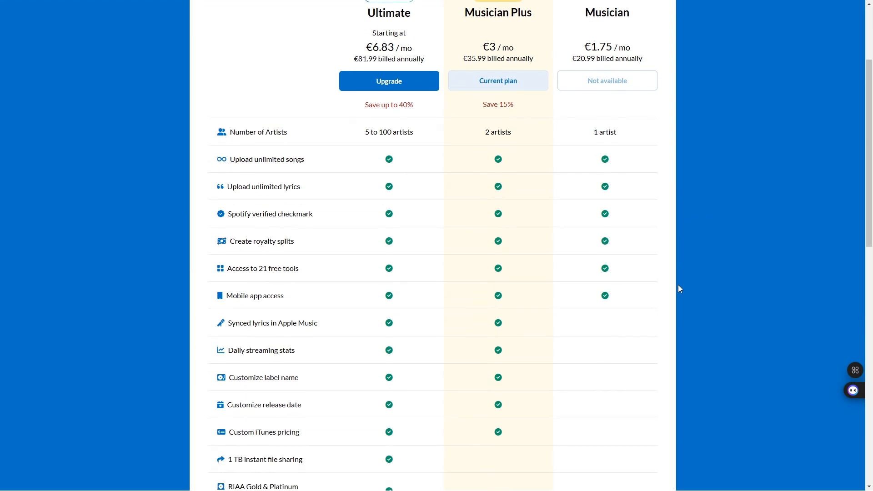
scroll(down, 3)
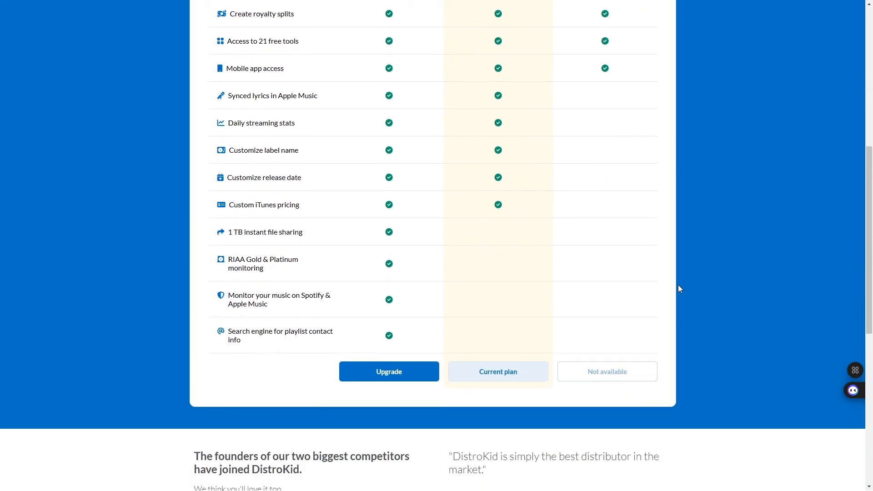